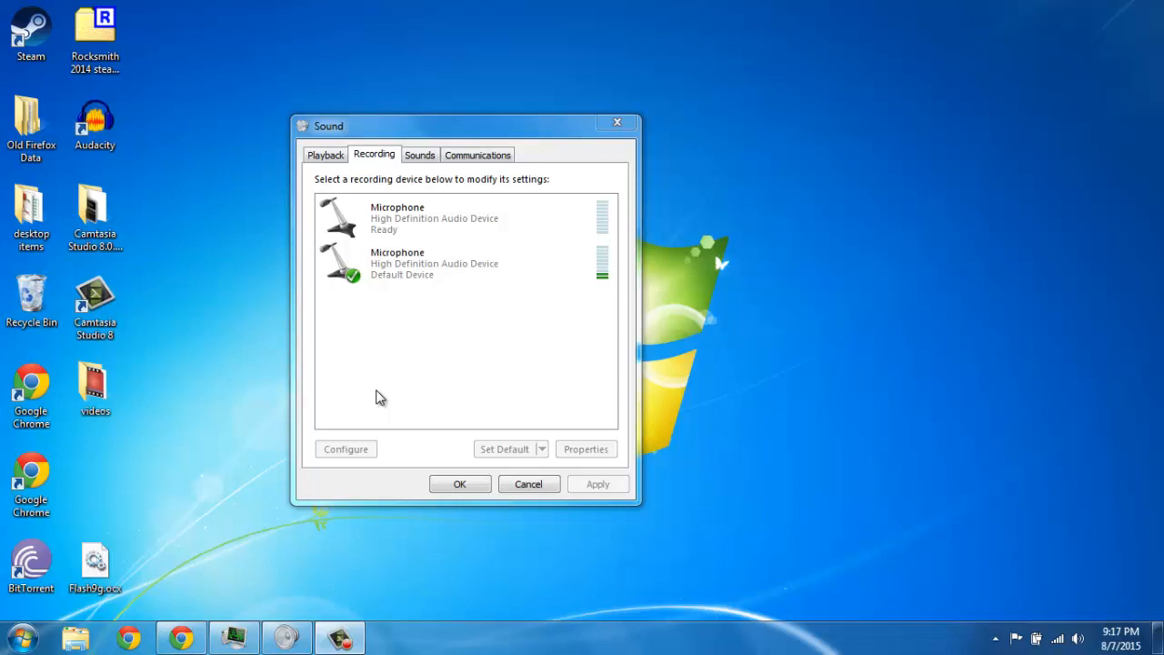
mouse_move(143, 557)
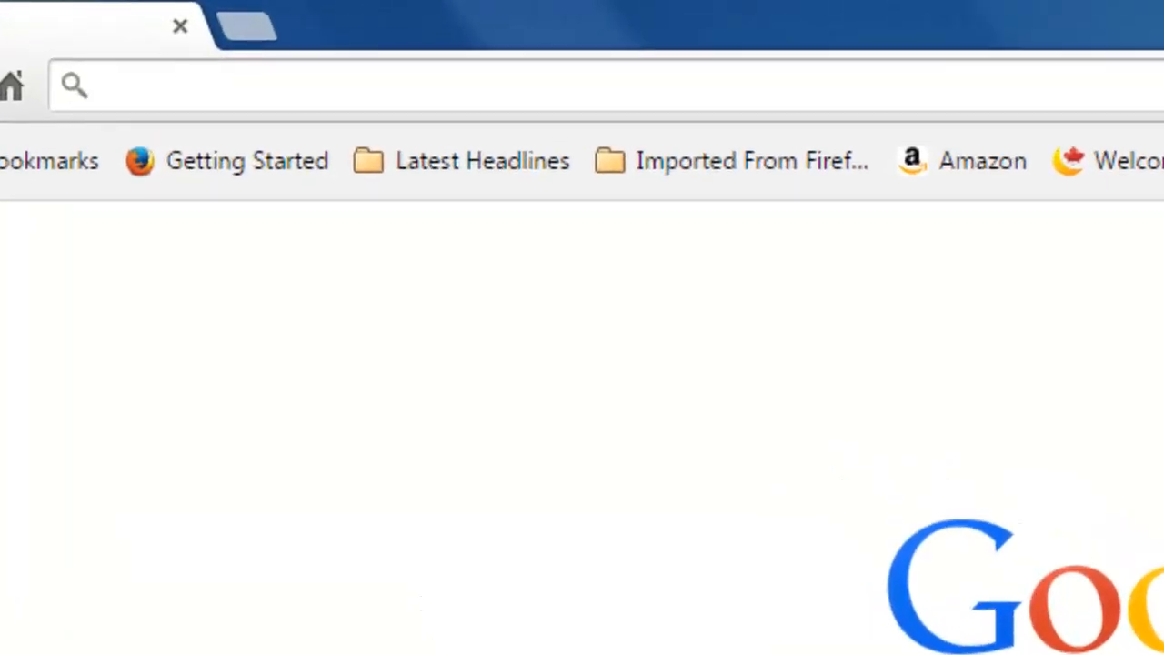
click(962, 161)
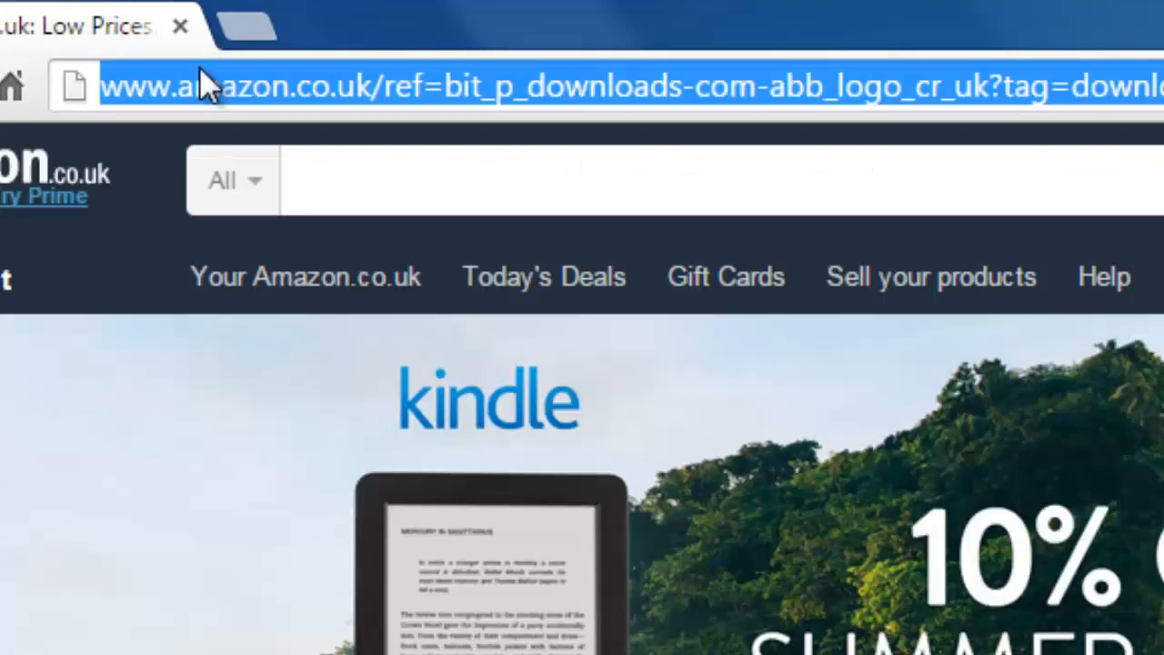
text(https://www.amazon.com)
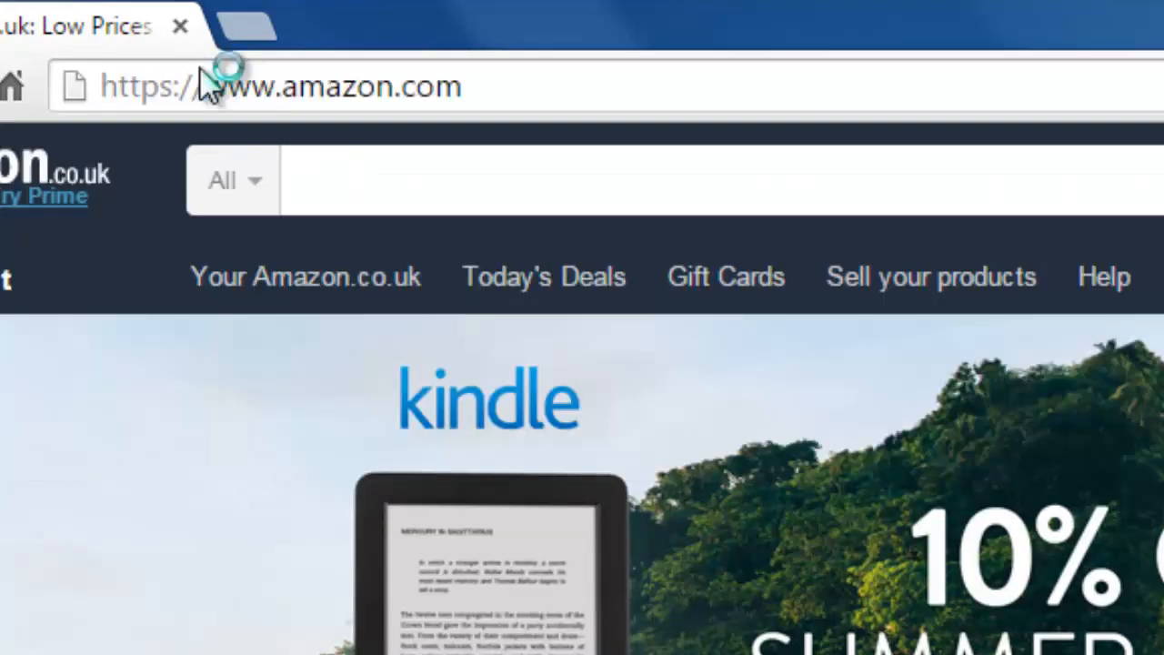
mouse_move(604, 355)
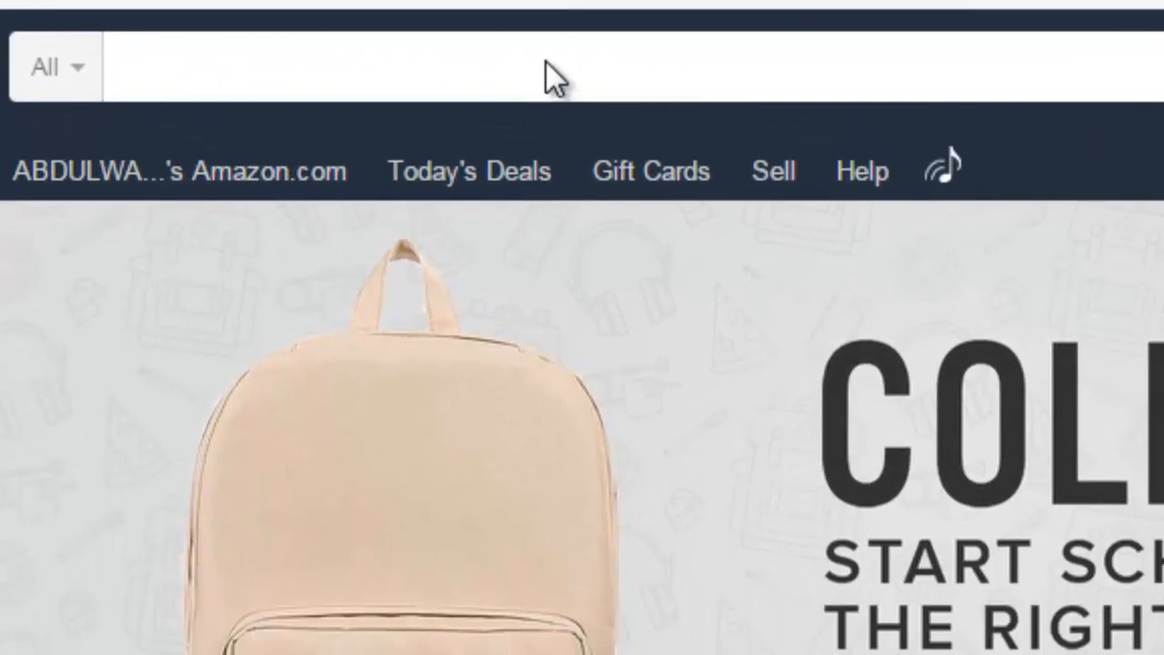
- Search Amazon.com for 'rocksmith tone cable' and scroll through the results
click(122, 66)
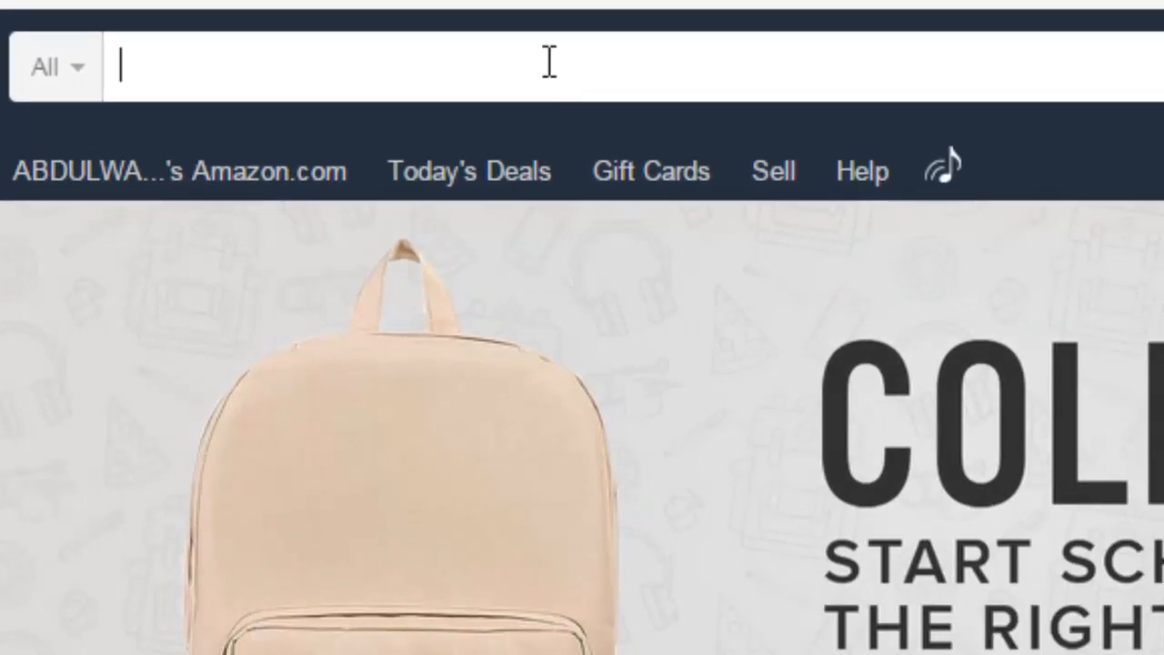
click(546, 65)
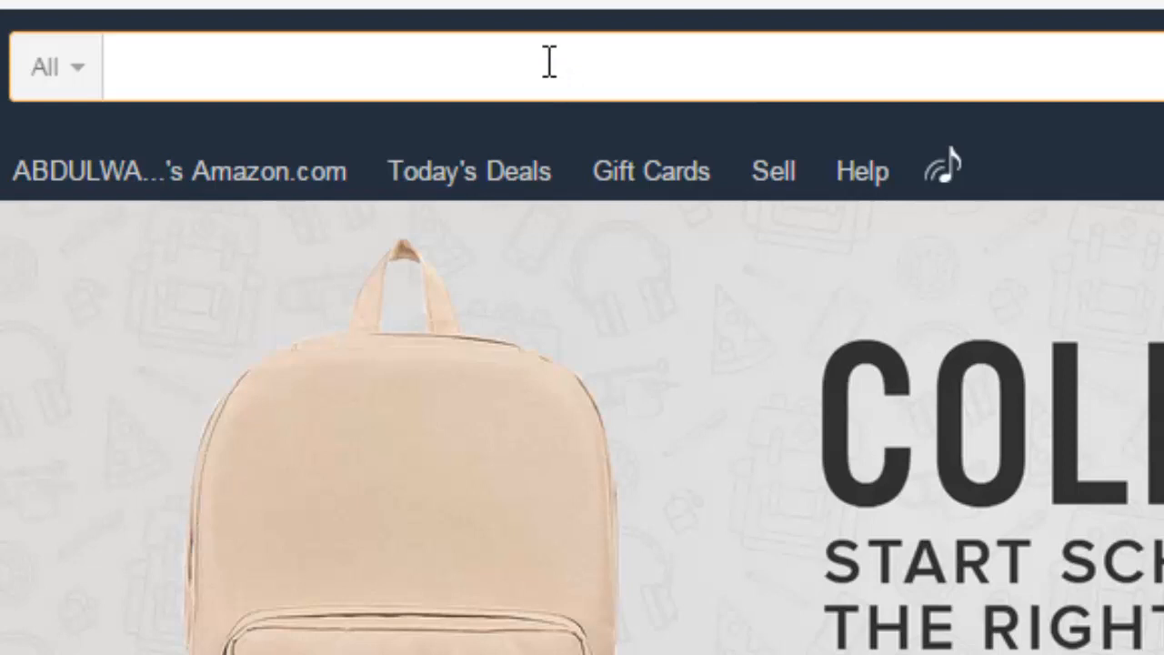
text(rocksmith)
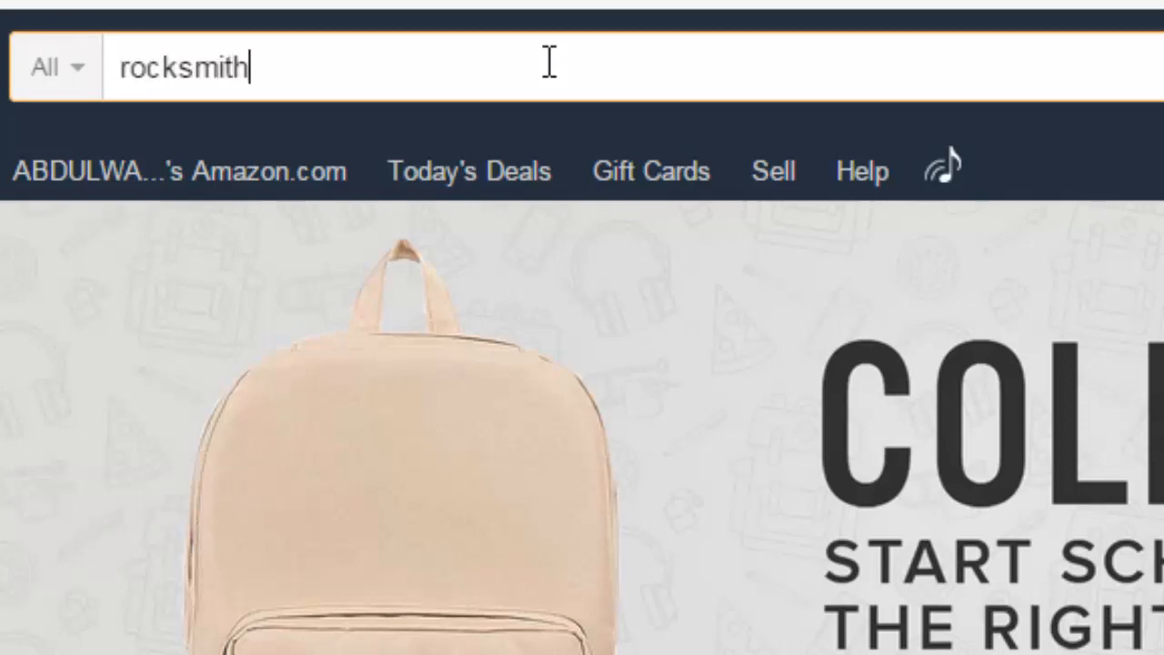
text(tone cable)
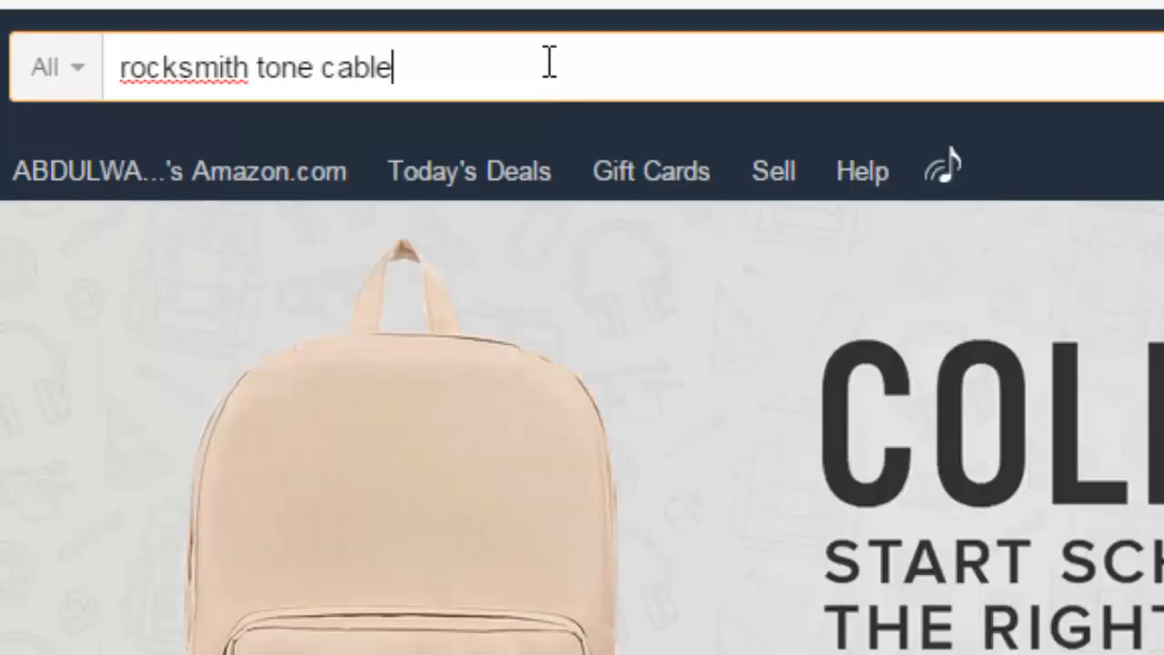
key(Enter)
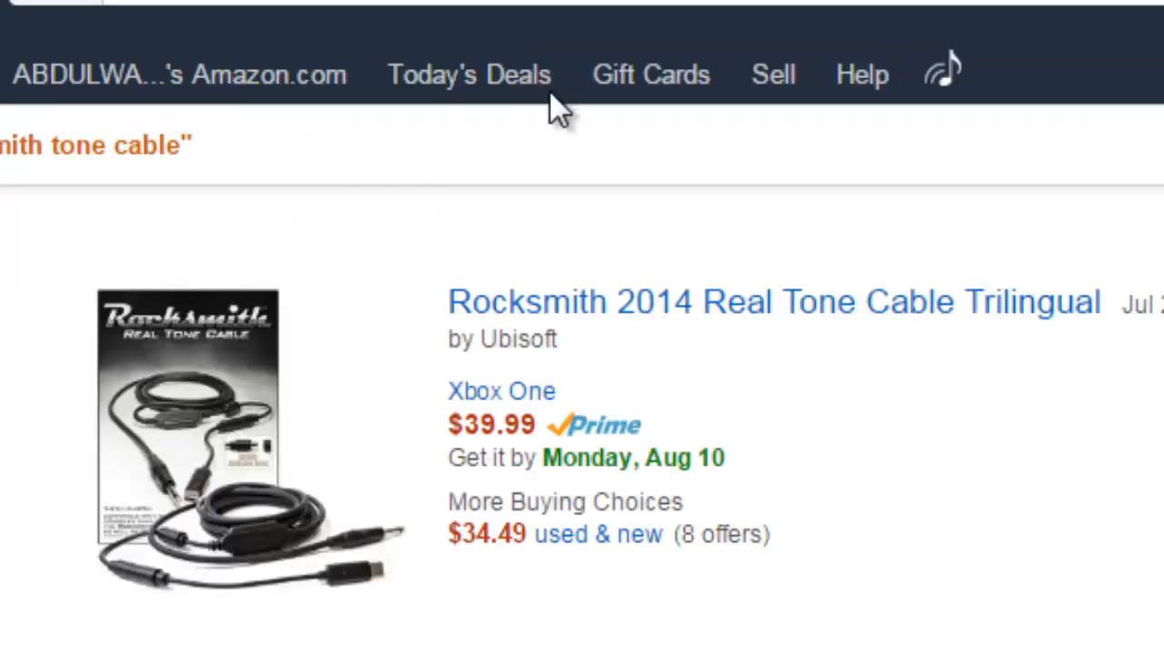
scroll(down, 3)
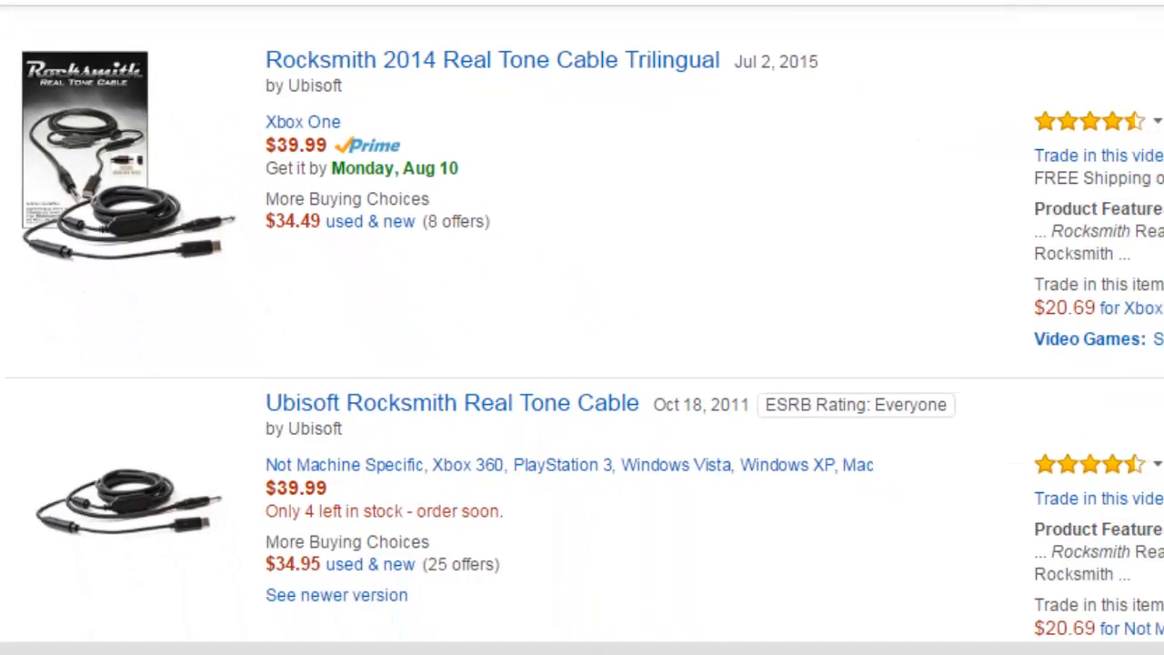
mouse_move(282, 68)
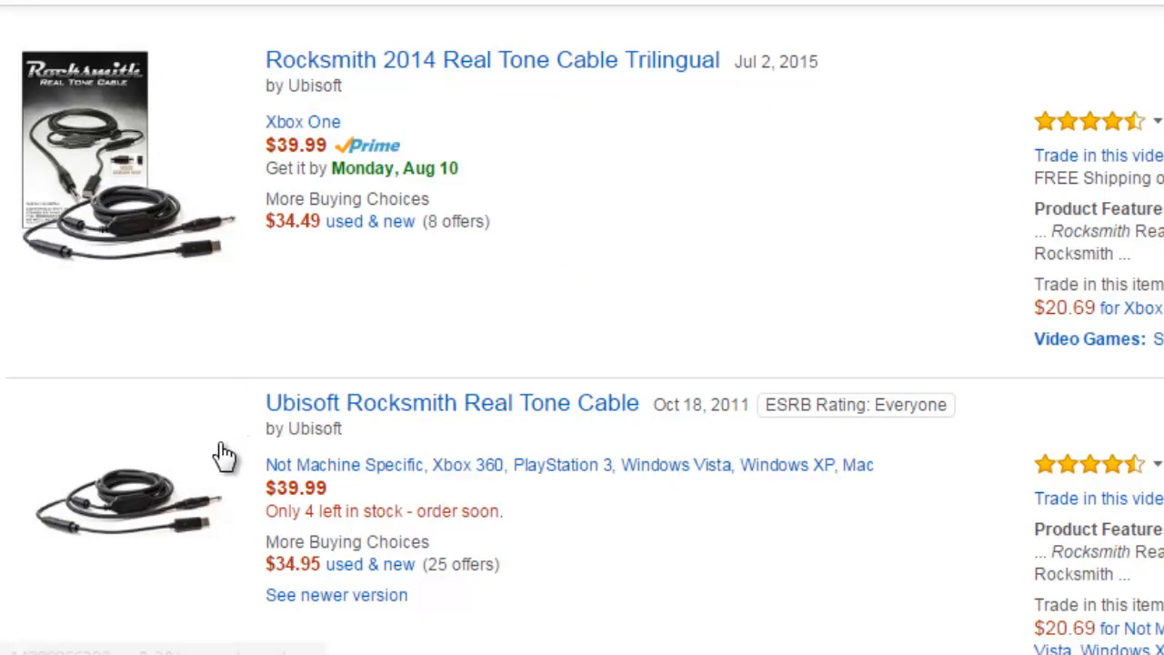
mouse_move(172, 432)
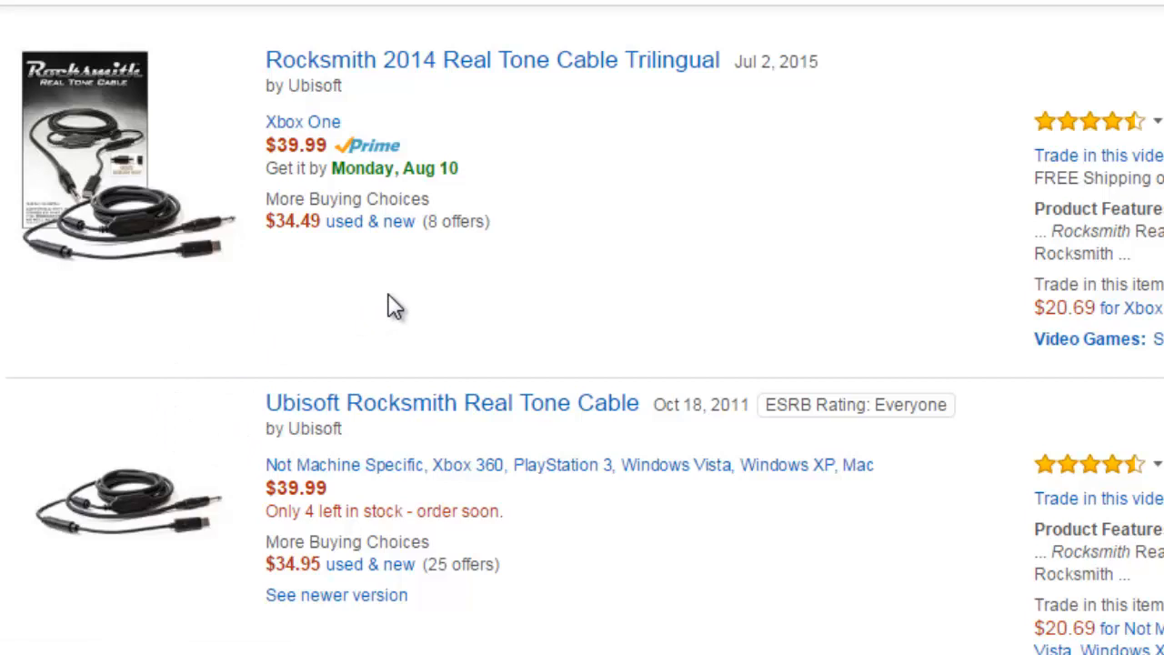
scroll(down, 3)
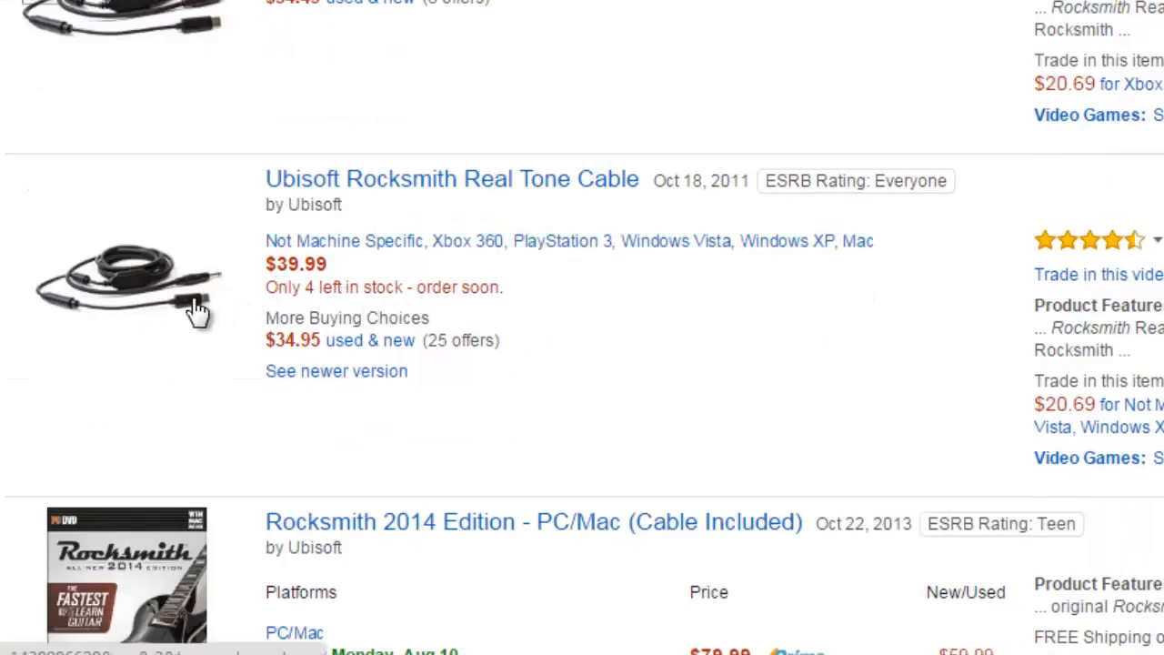
- Open the Ubisoft Rocksmith Real Tone Cable listing and scroll through its product details
click(452, 178)
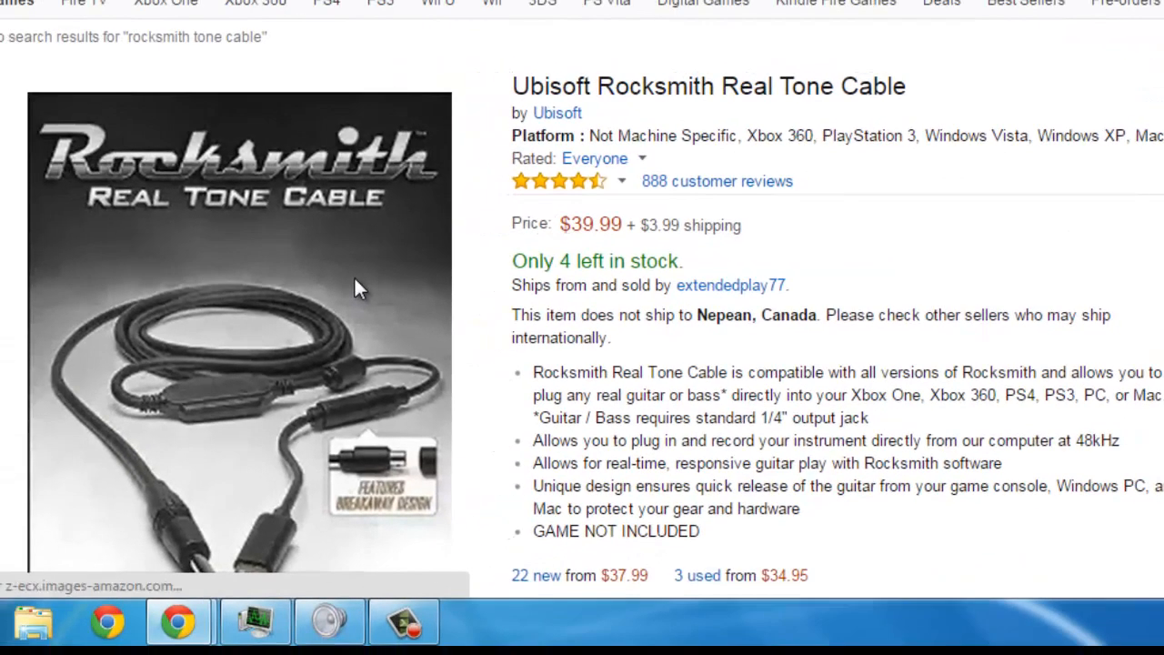
scroll(down, 3)
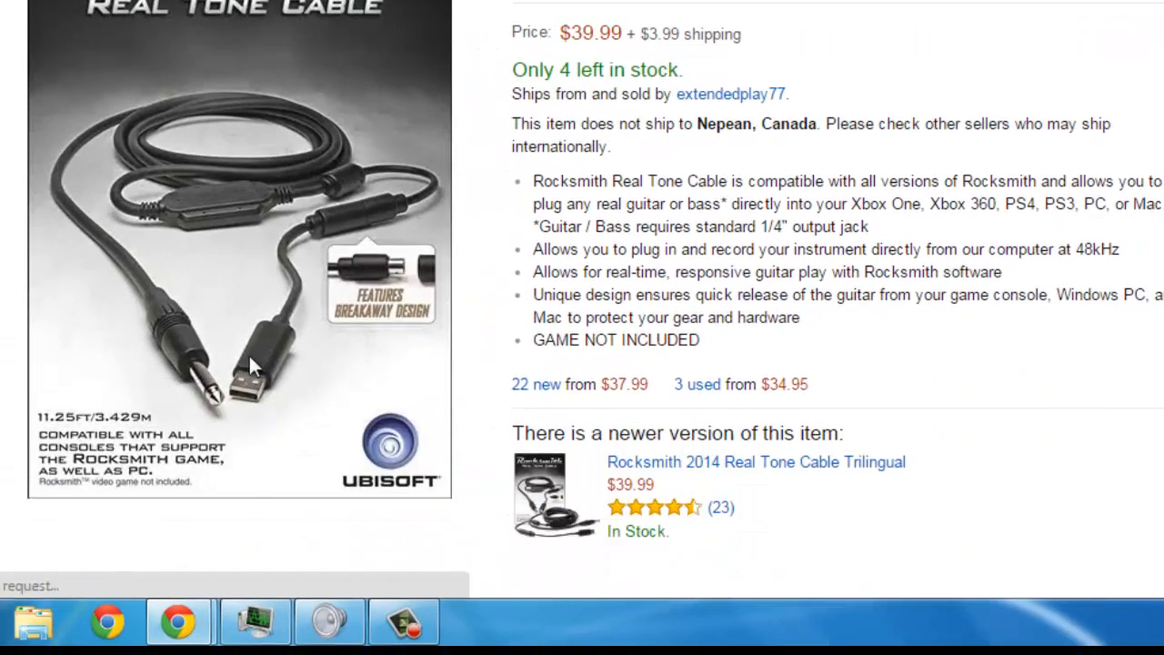
scroll(up, 3)
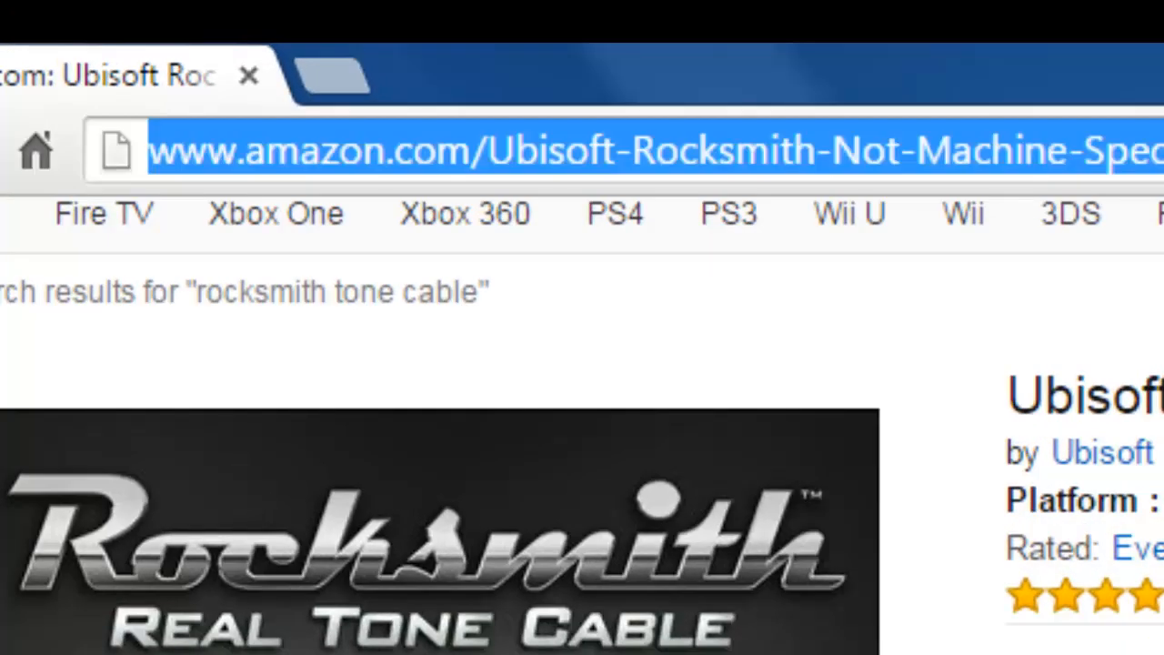
- Google 'audacity' from the address bar and open the 'Audacity download | SourceForge.net' result
text(audacity)
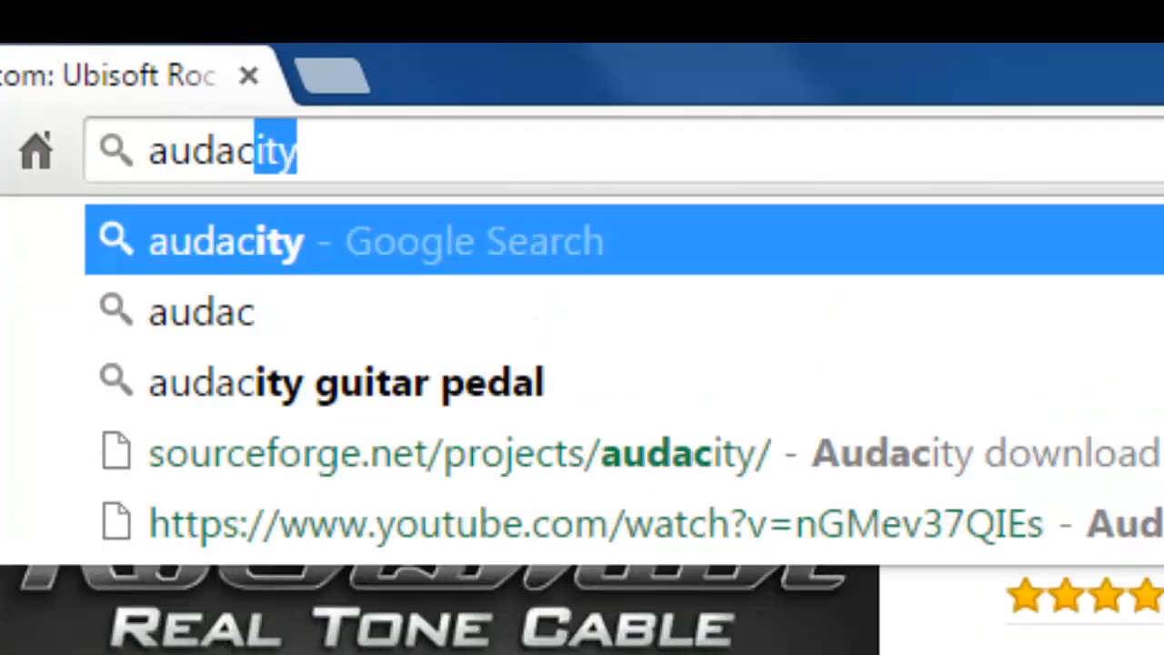
click(228, 240)
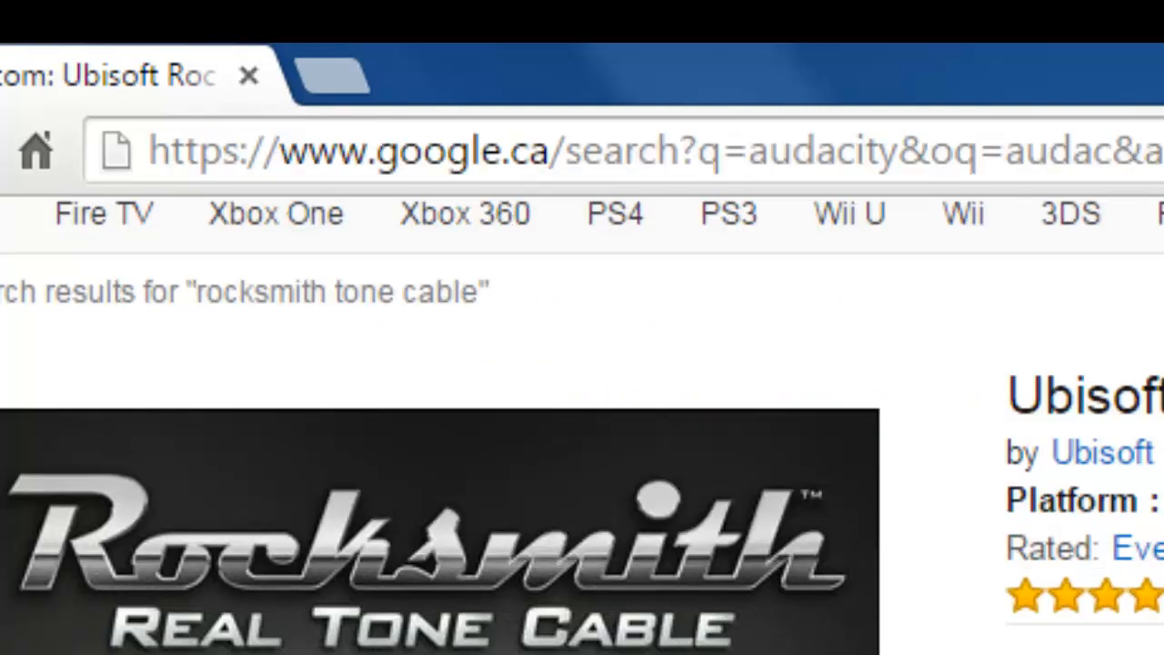
mouse_move(718, 541)
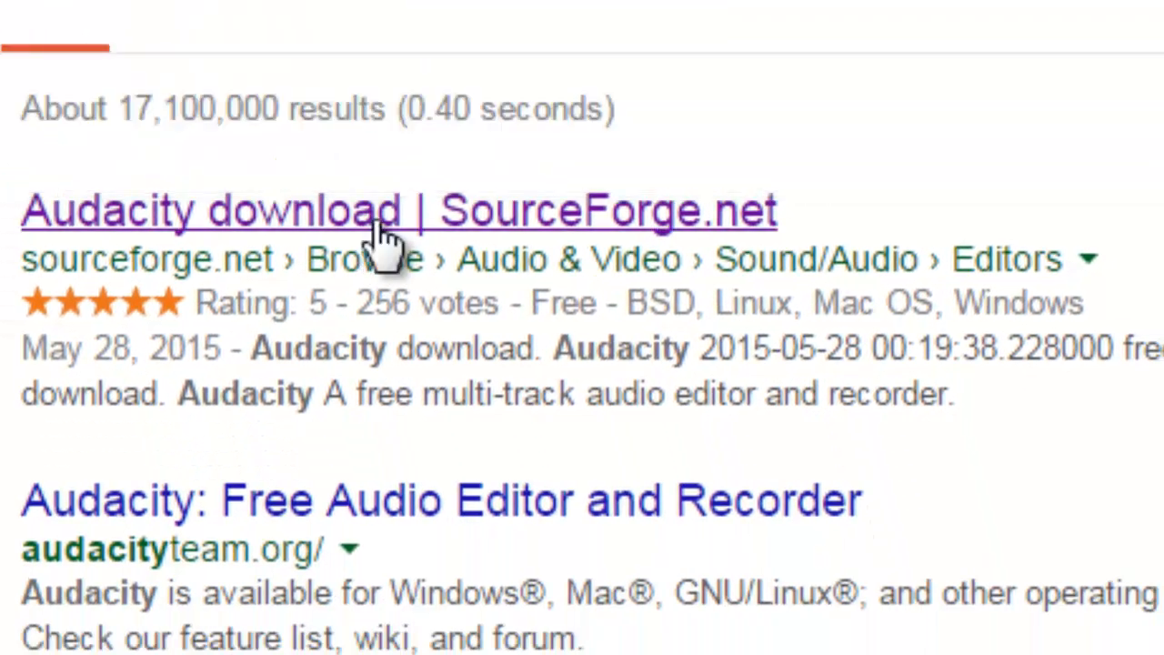
click(397, 210)
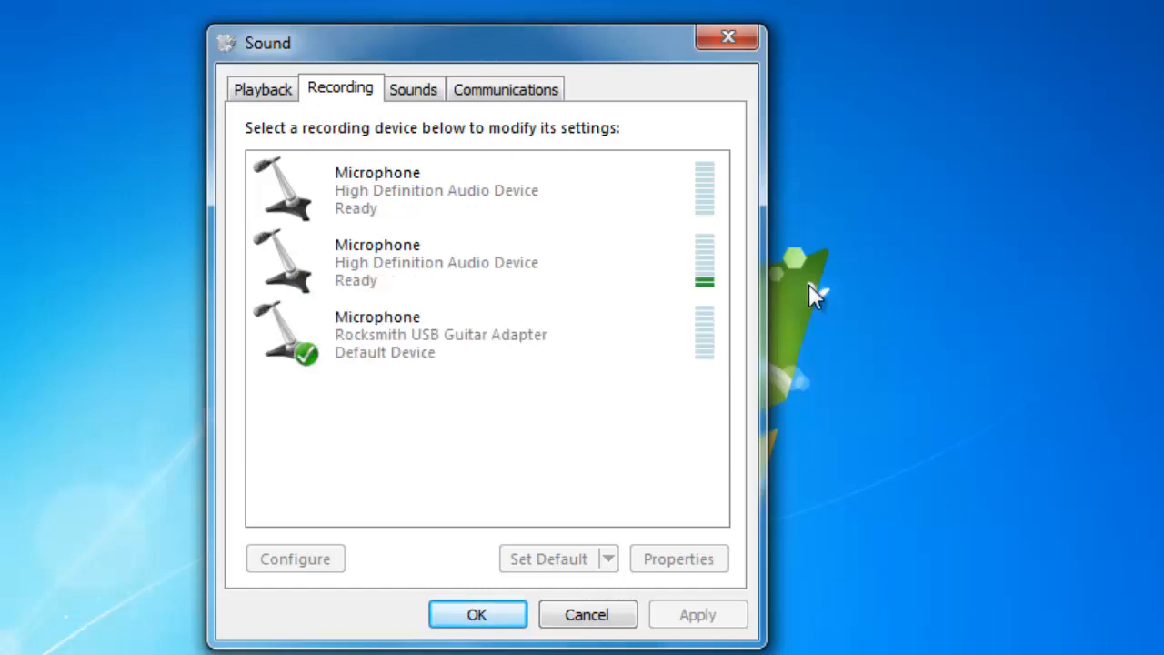
- Search the Start menu for 'manage audio devices' and open that result
click(409, 334)
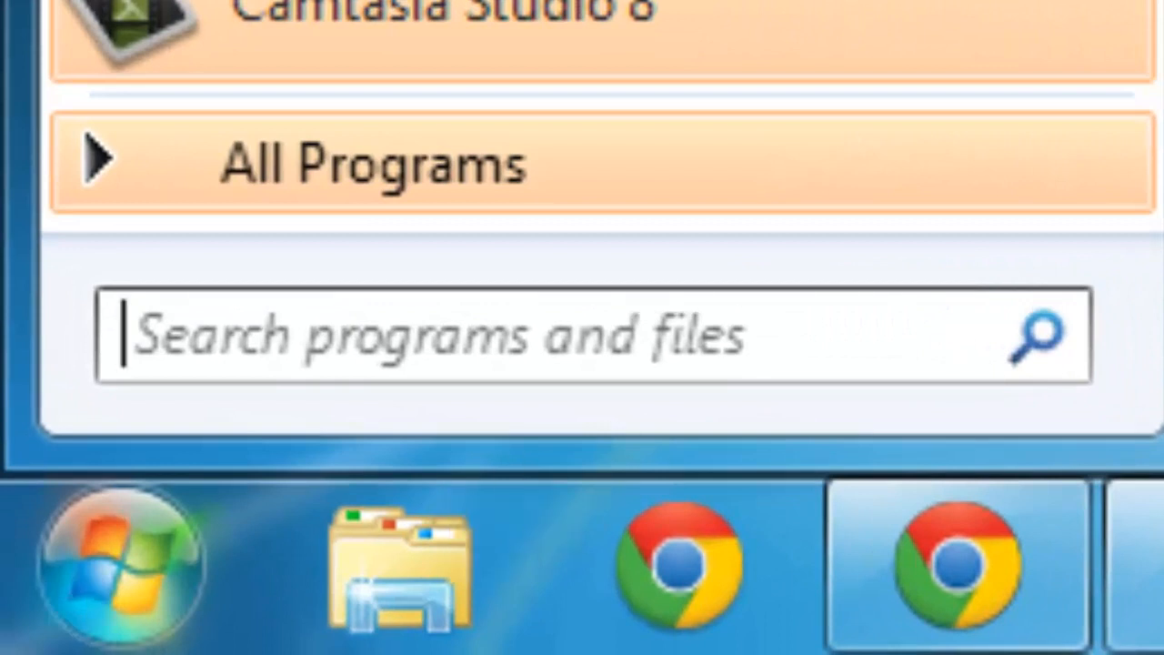
text(device mana)
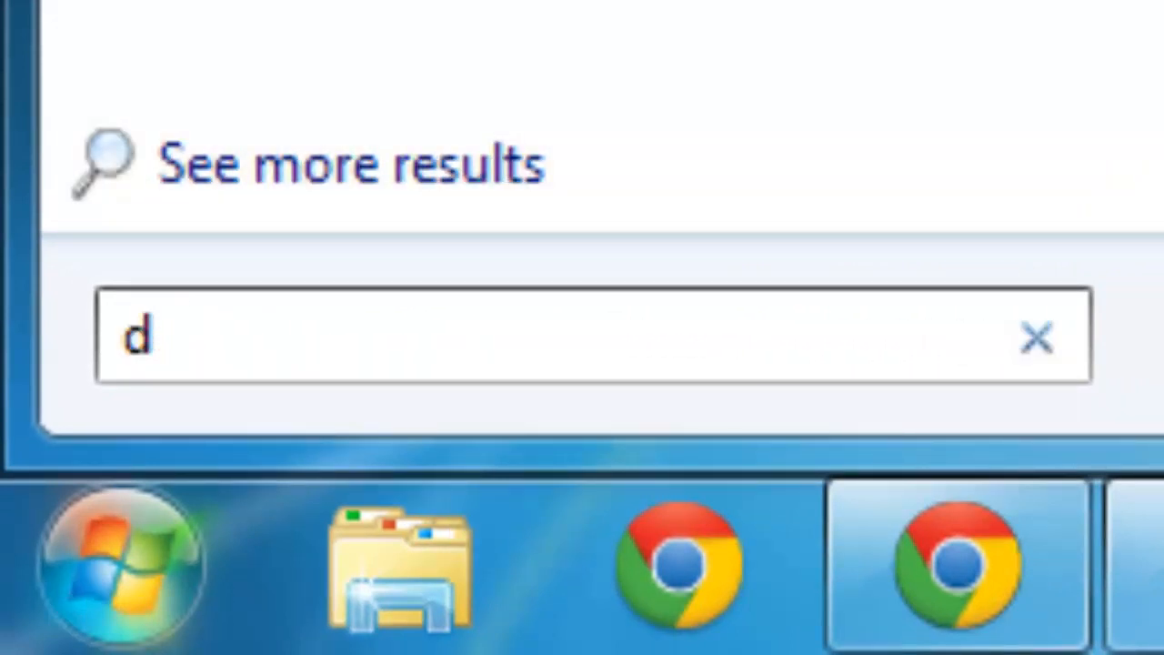
text(manage audio de)
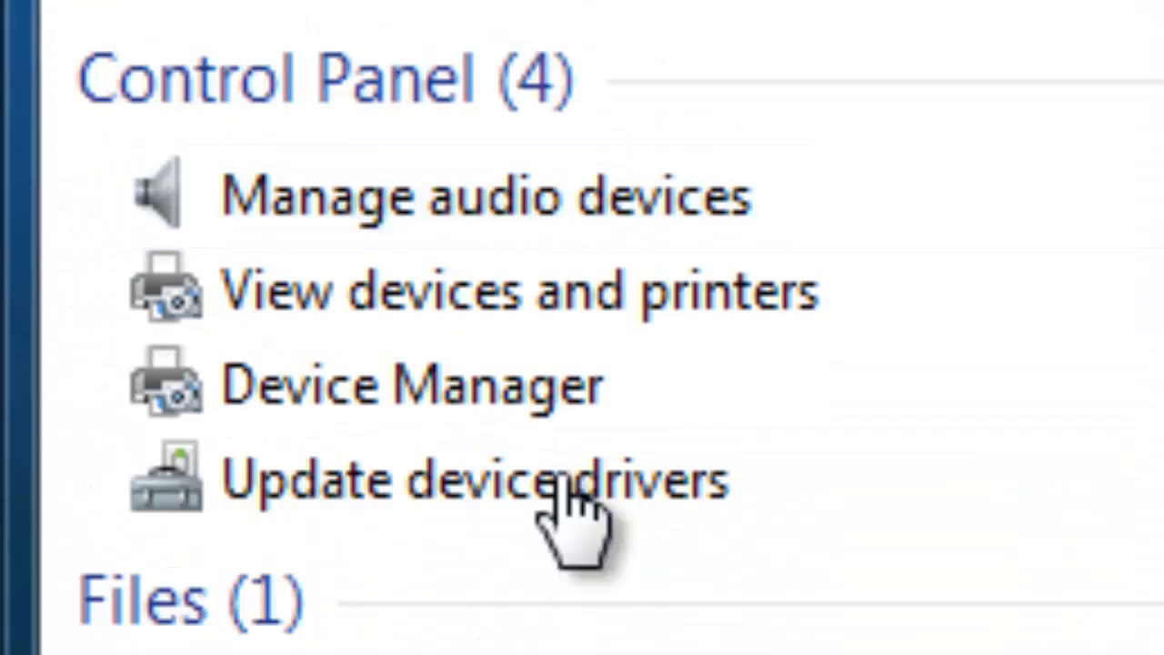
click(482, 194)
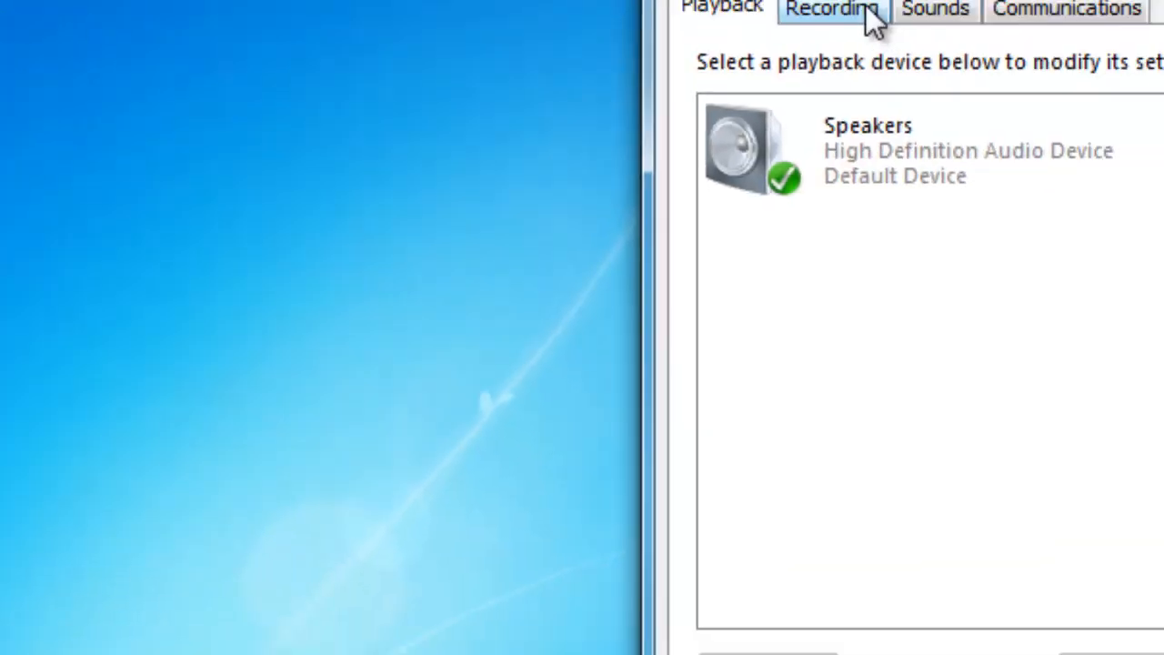
- Show the Recording devices list with the Rocksmith USB Guitar Adapter microphone as default
click(831, 9)
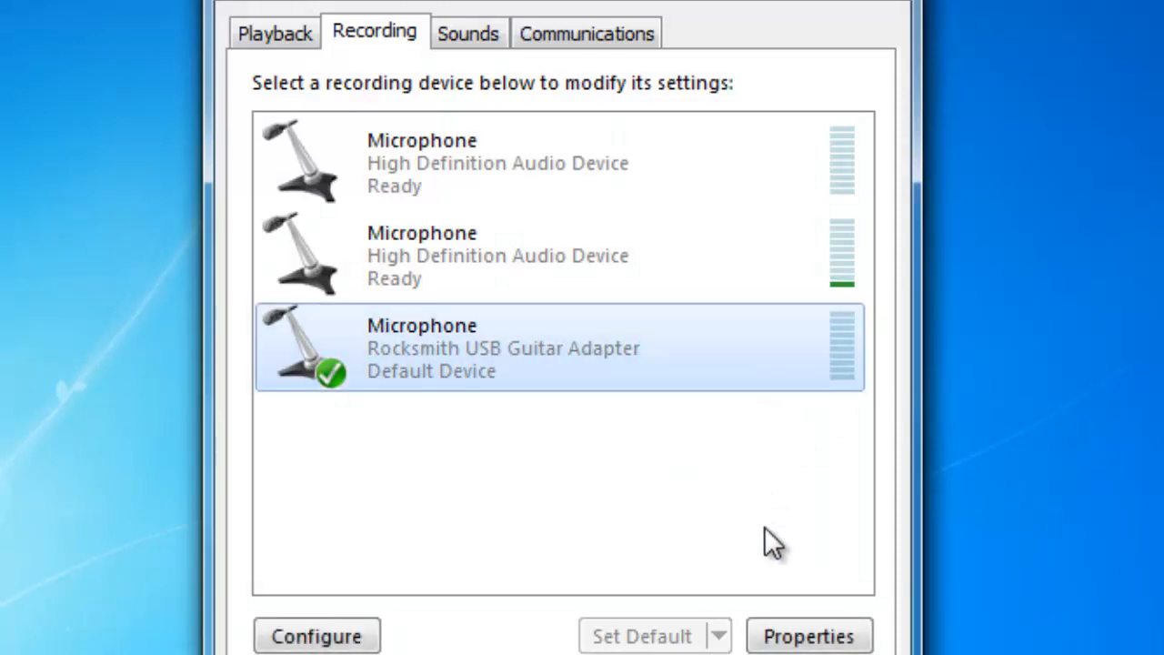
click(807, 635)
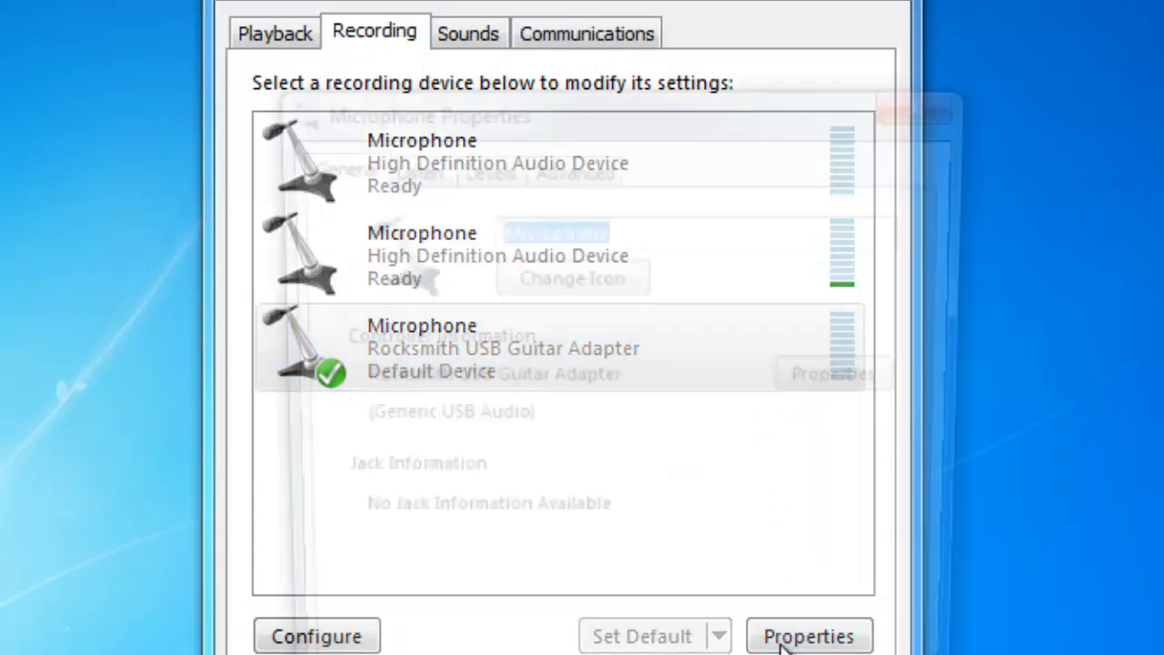
click(808, 635)
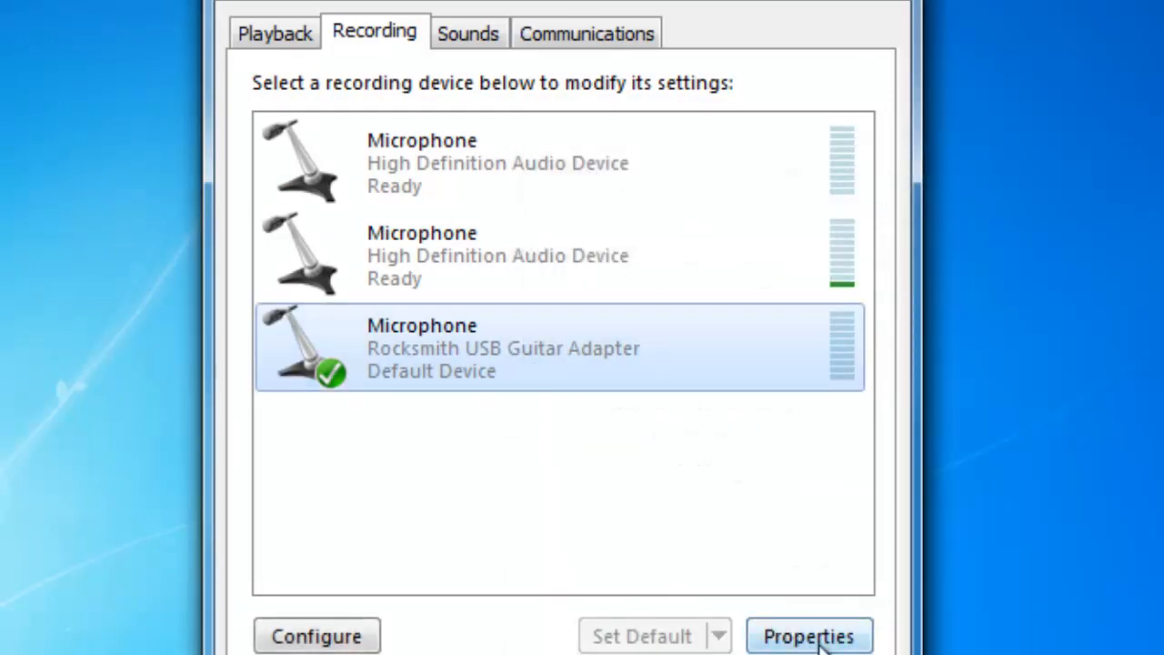
click(807, 635)
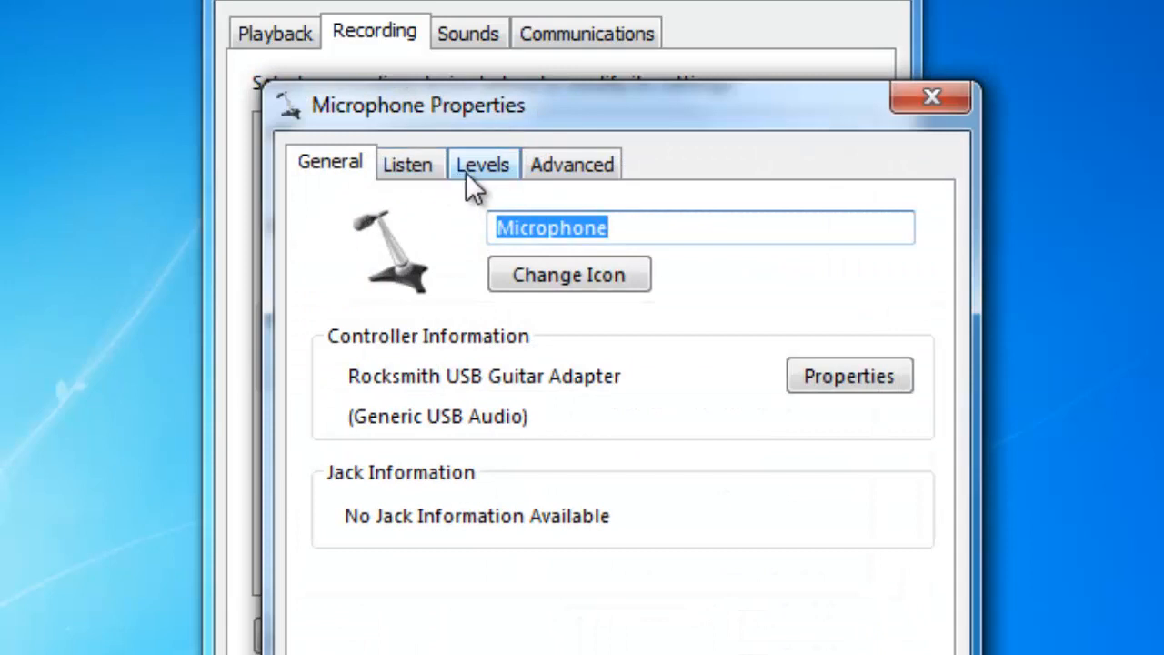
click(483, 165)
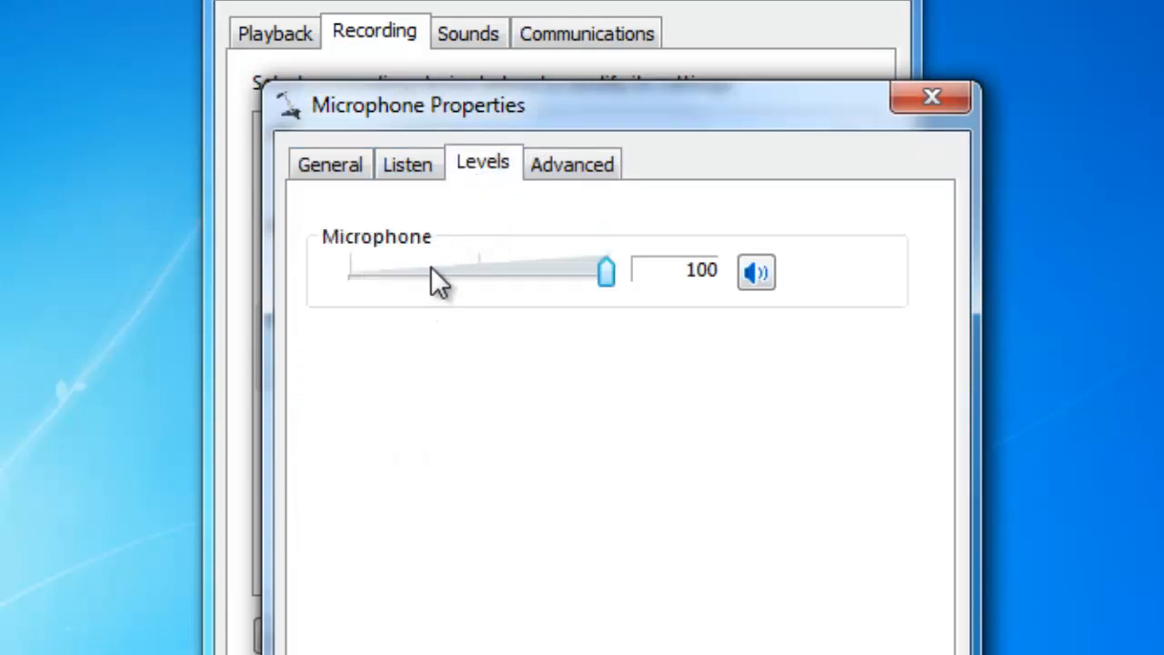
mouse_move(609, 355)
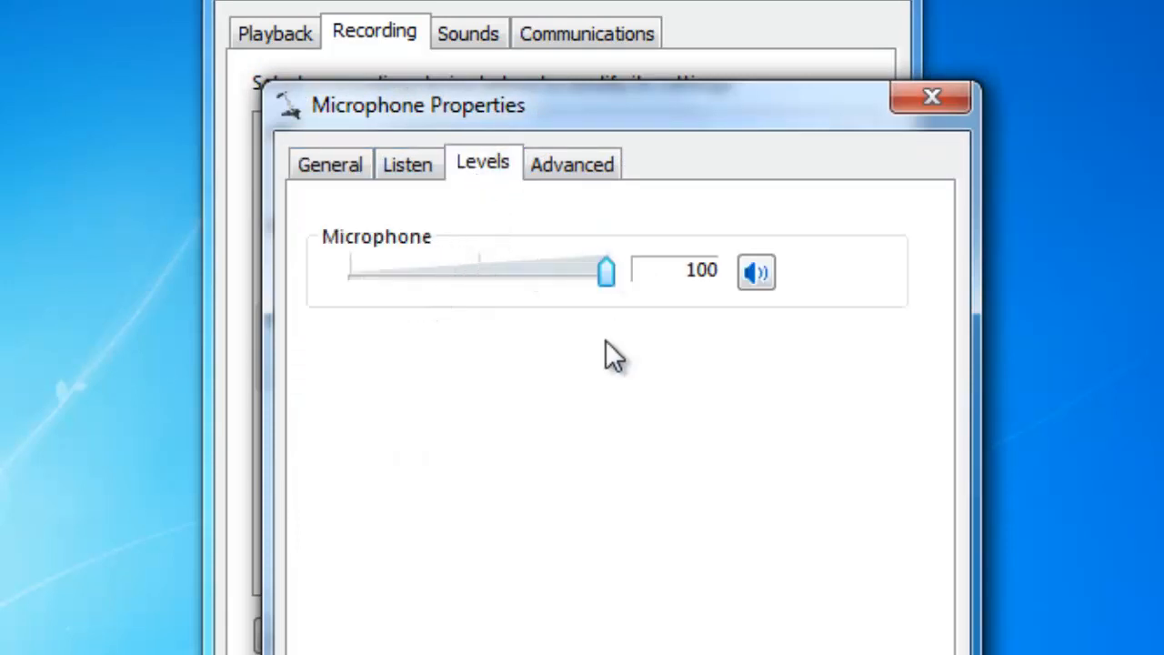
mouse_move(695, 636)
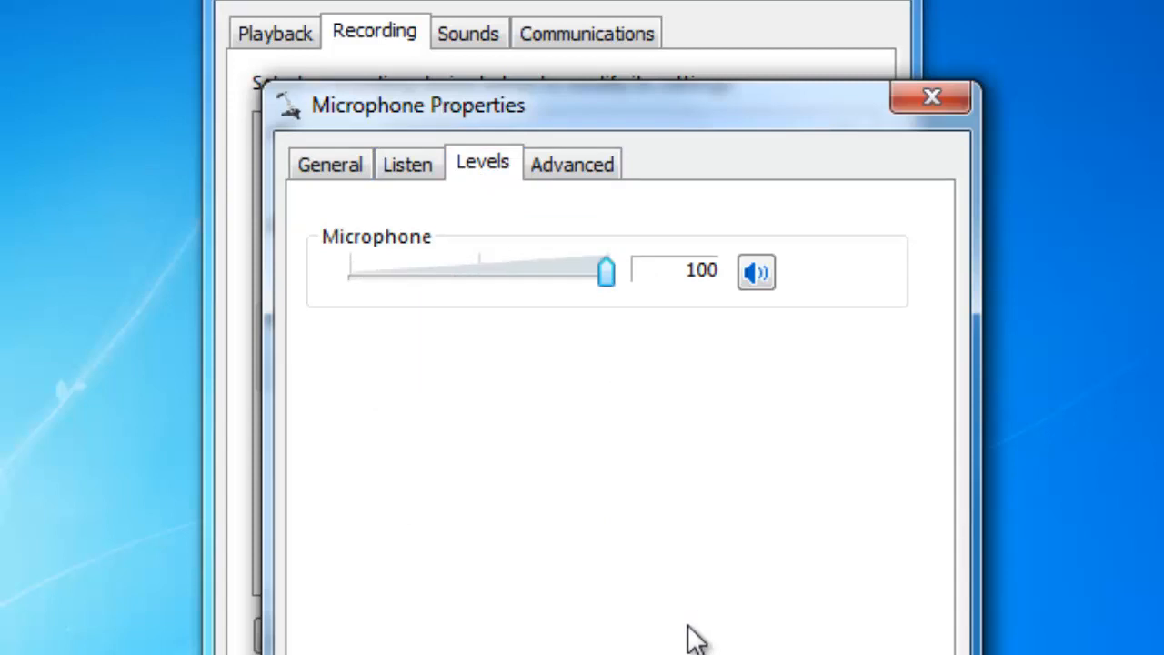
click(931, 97)
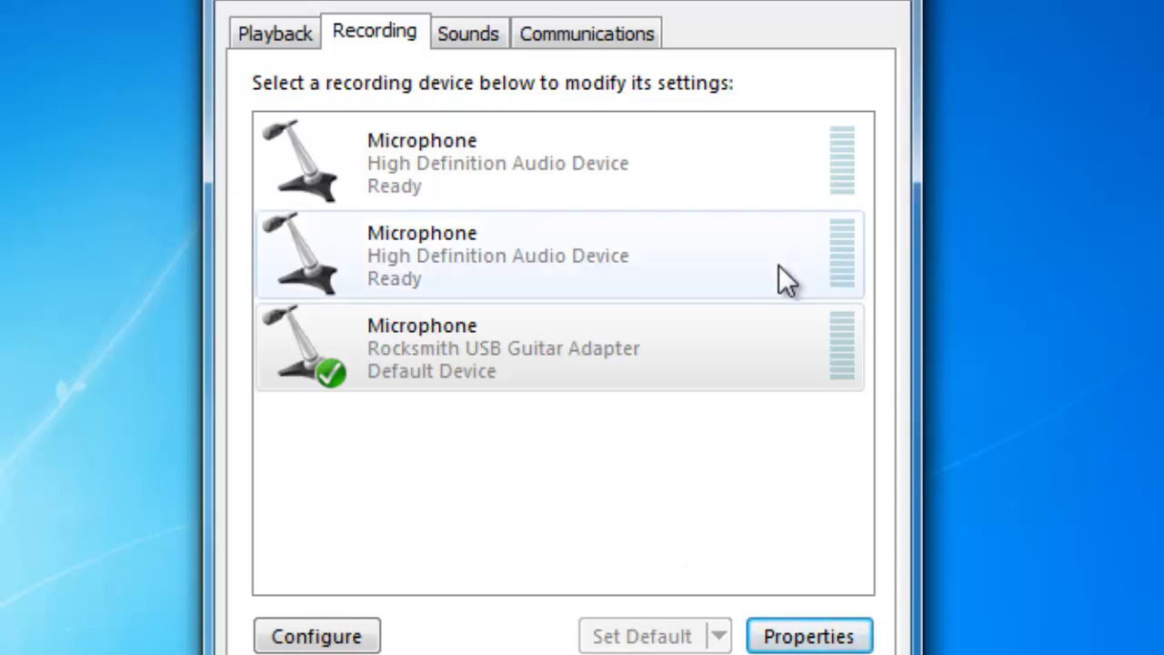
mouse_move(742, 487)
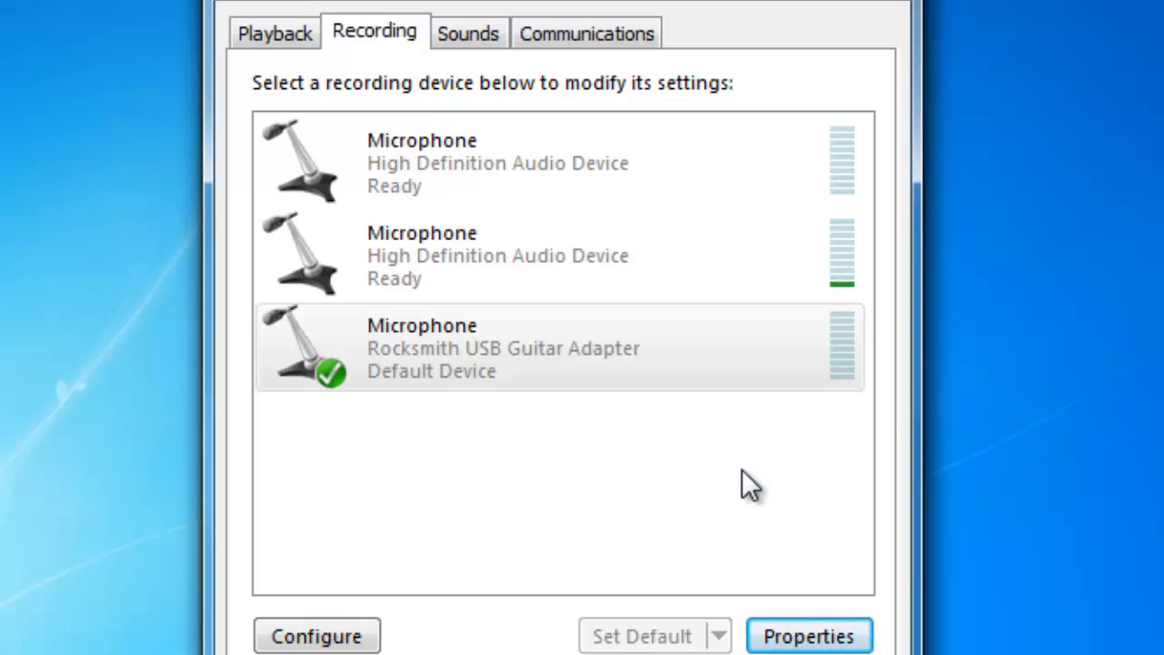
mouse_move(736, 495)
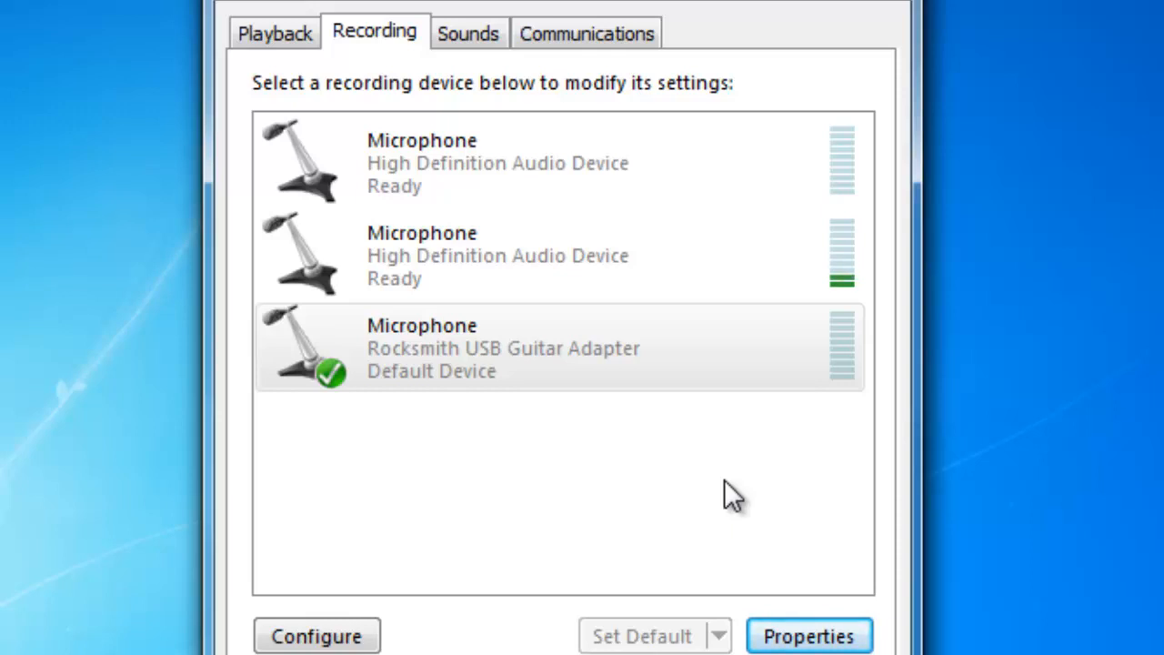
mouse_move(821, 571)
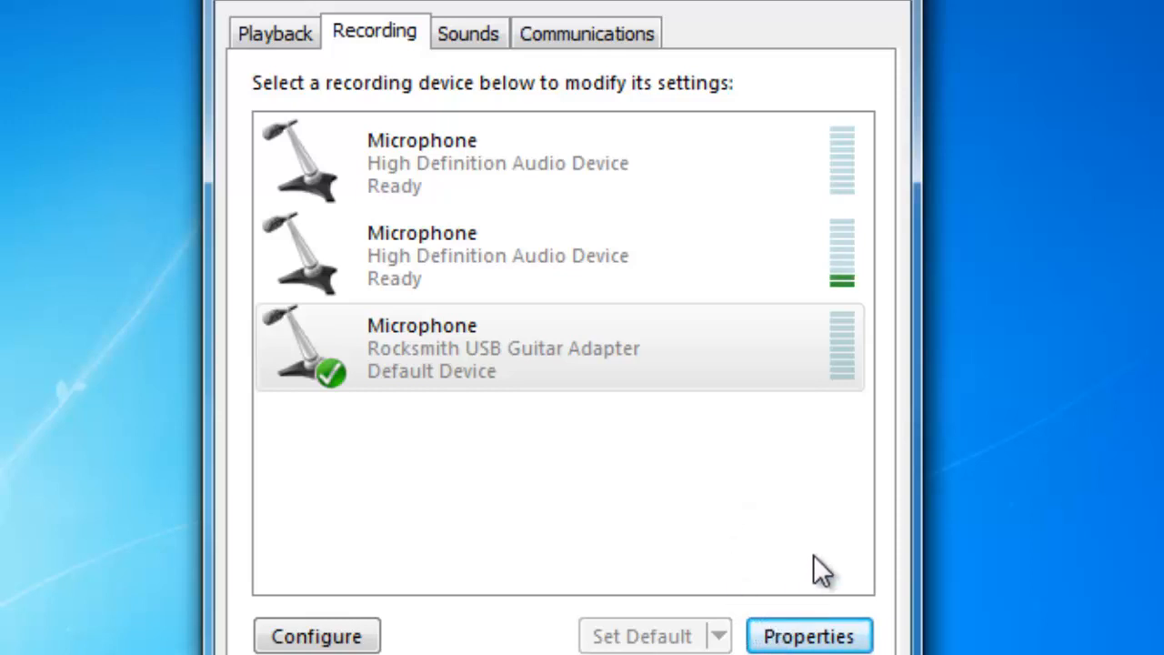
click(559, 347)
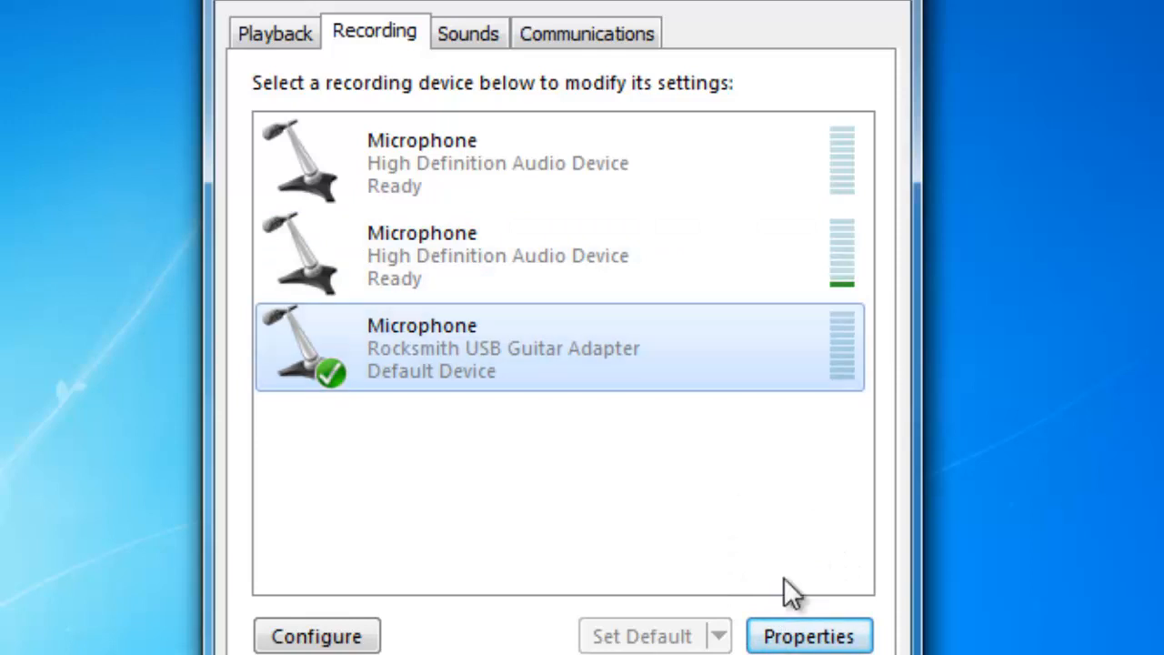
click(807, 635)
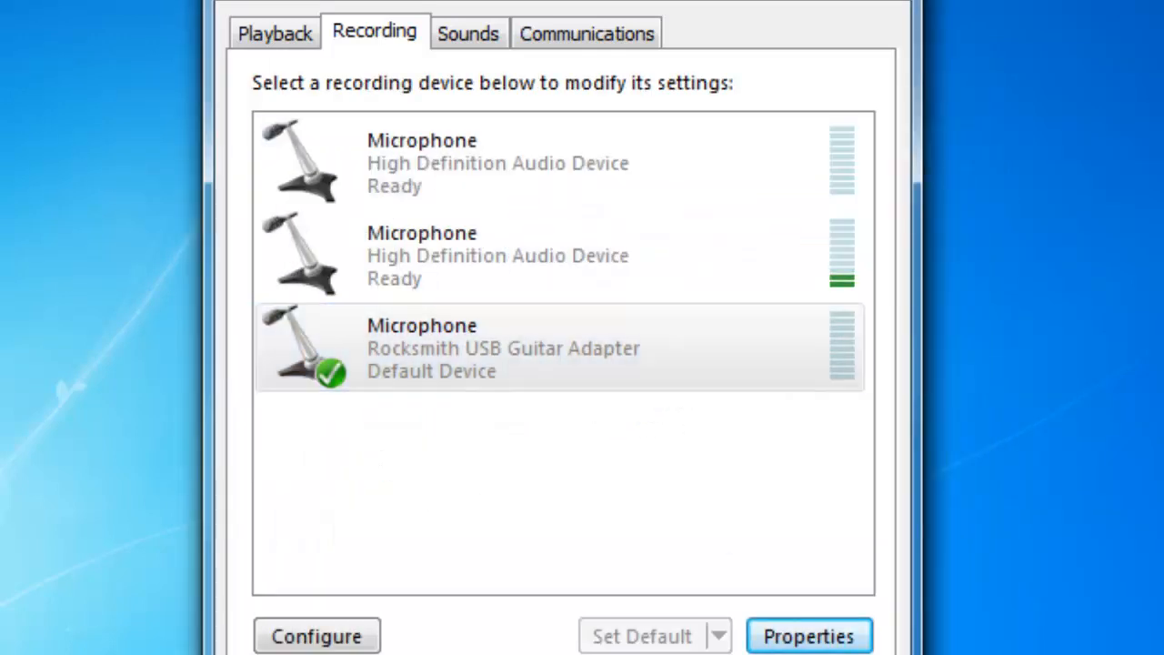
click(806, 635)
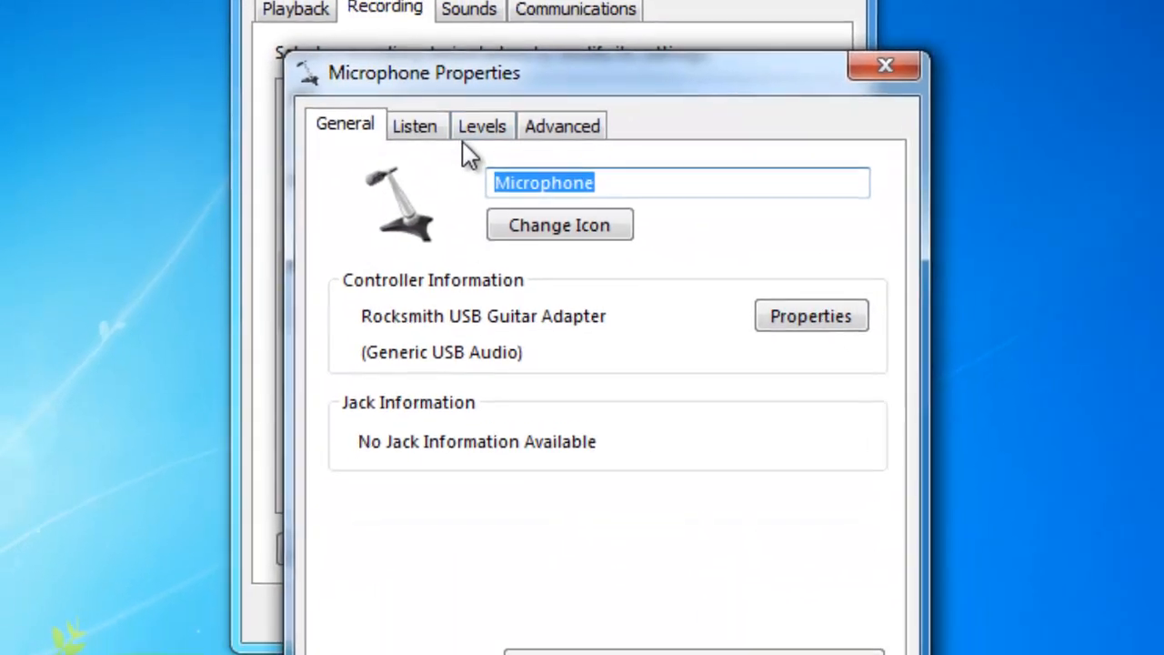
click(481, 126)
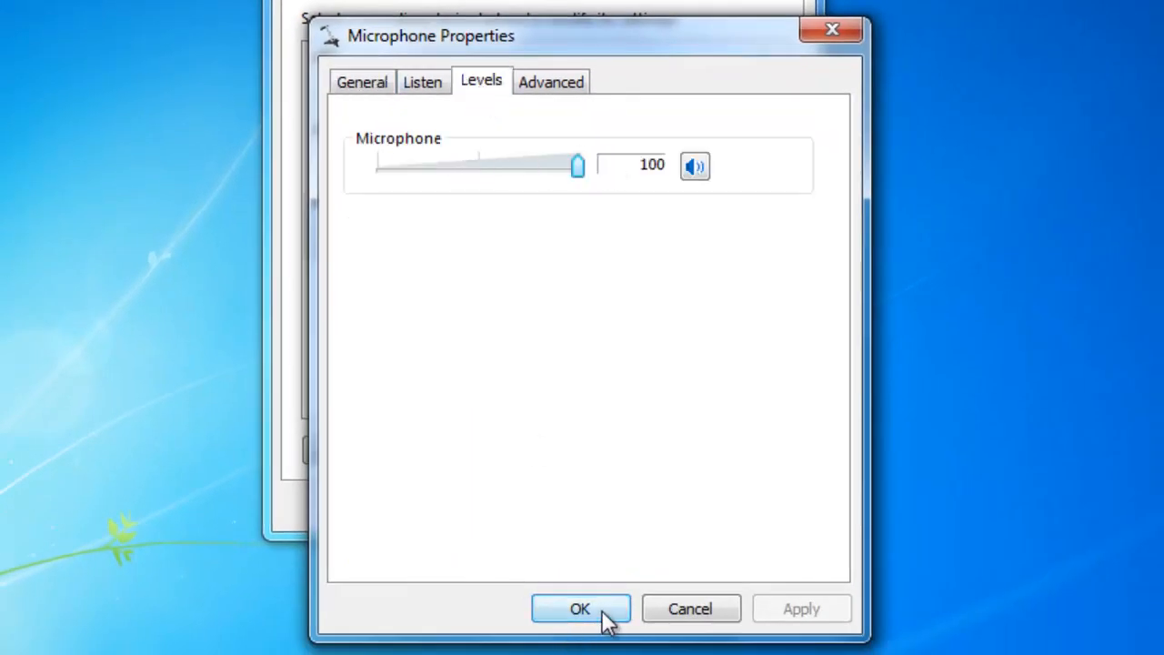
click(580, 608)
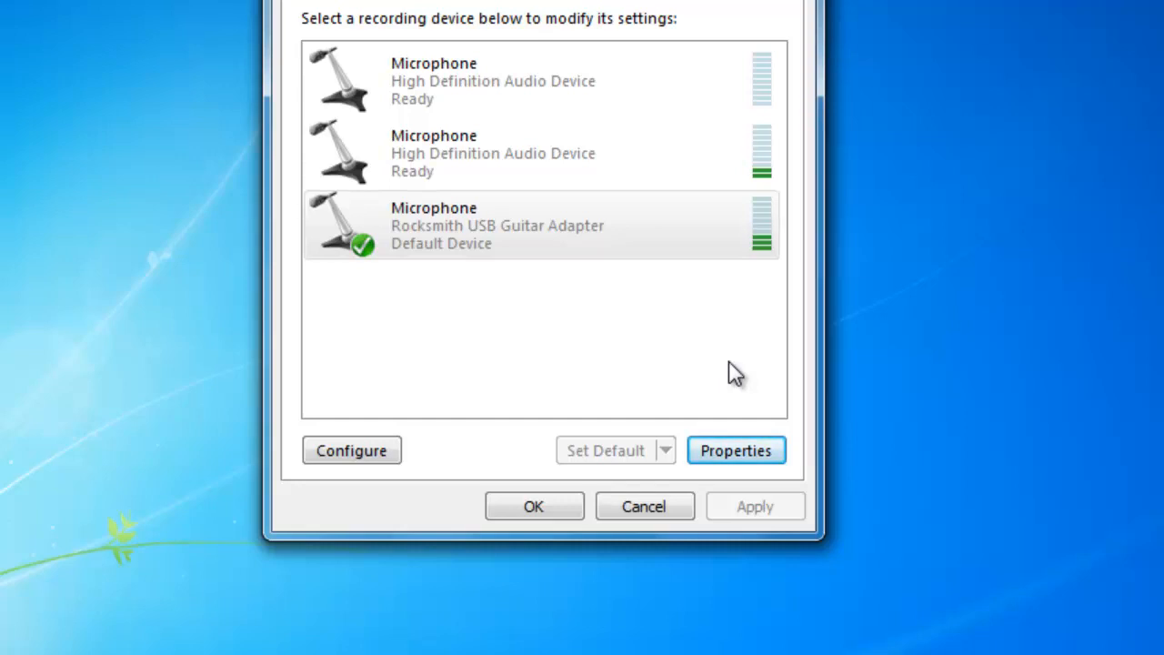
mouse_move(555, 346)
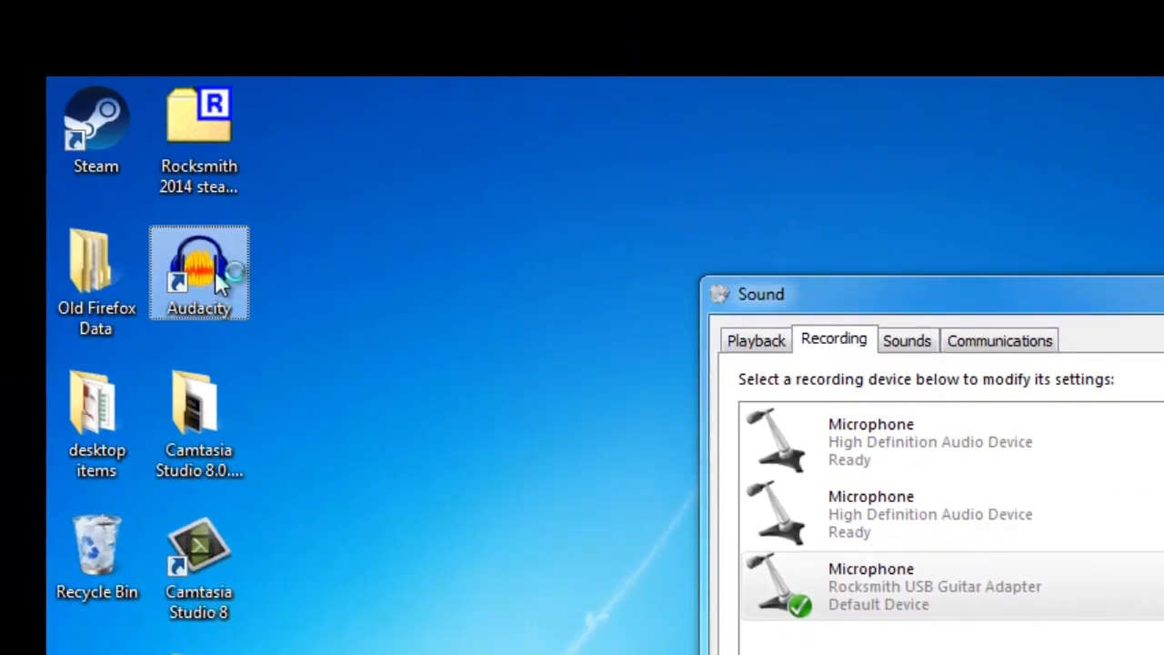
- Launch Audacity 2.1.0 from the desktop shortcut and dismiss the Welcome dialog
double_click(198, 273)
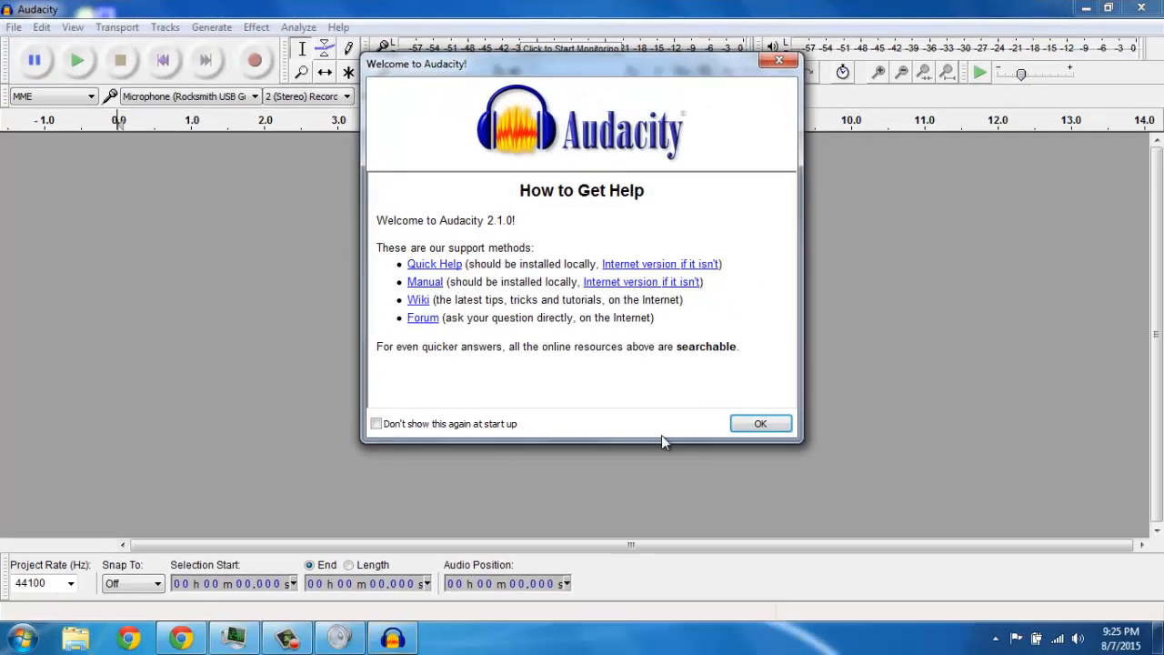
click(761, 423)
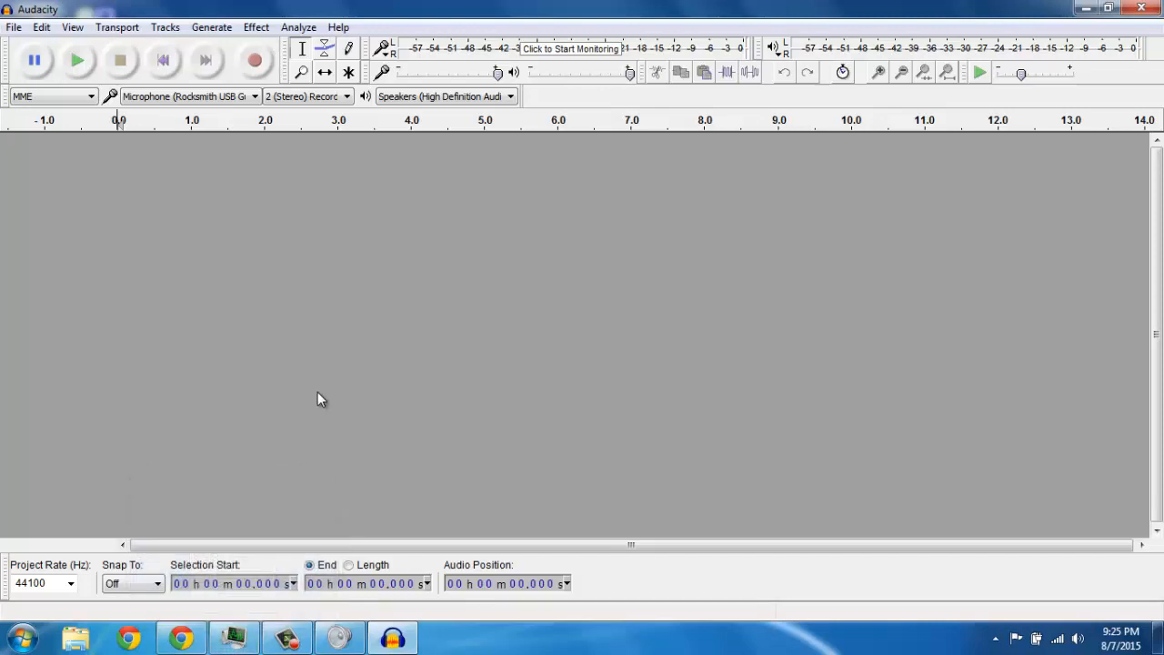
mouse_move(356, 323)
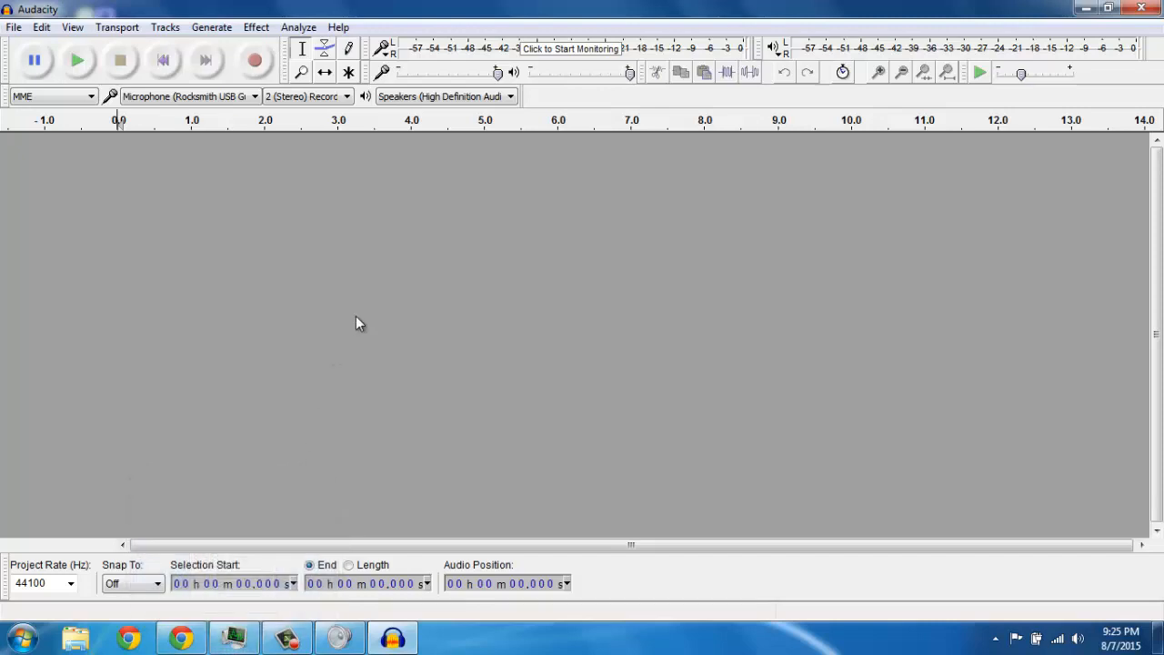
mouse_move(329, 188)
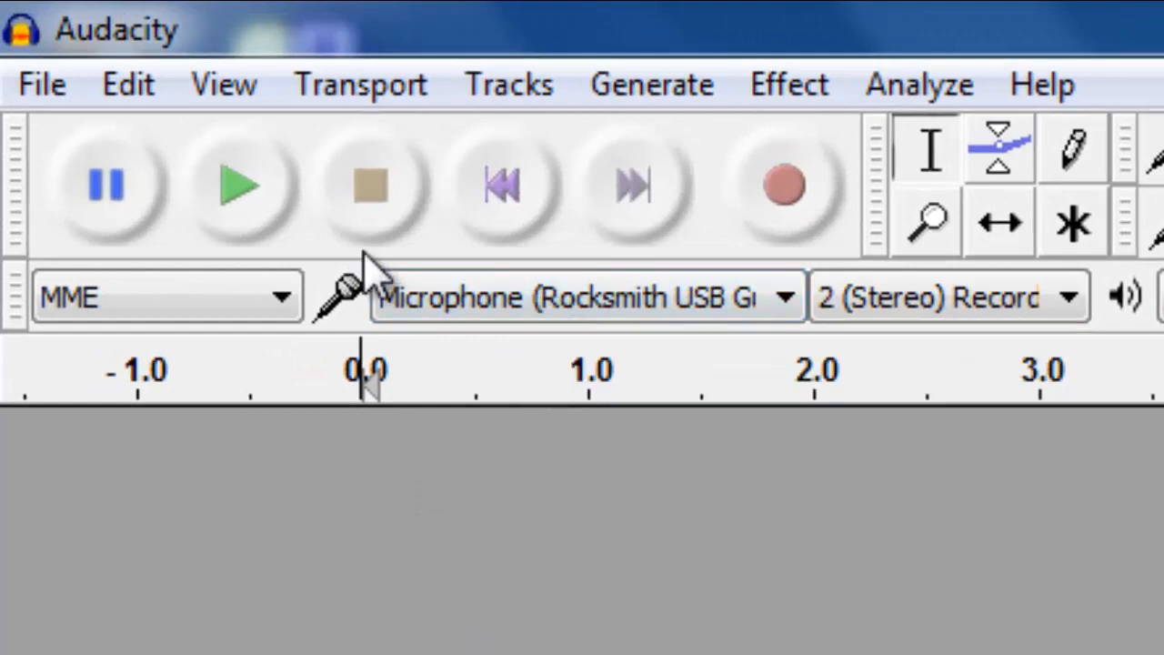
mouse_move(359, 282)
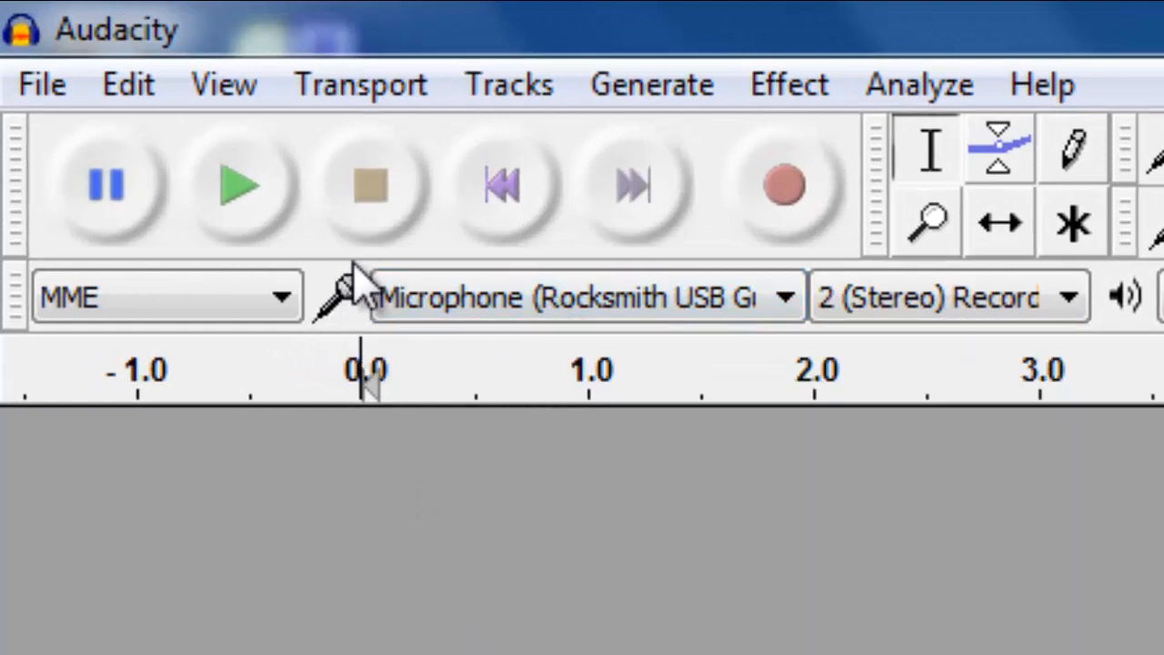
click(587, 296)
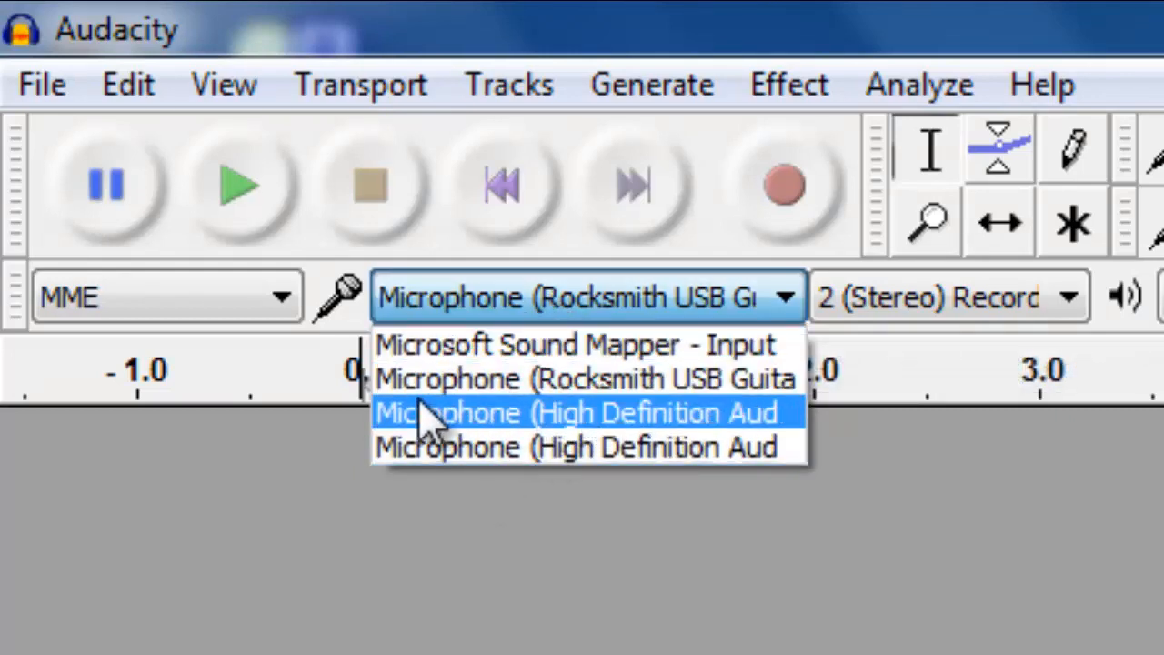
mouse_move(510, 377)
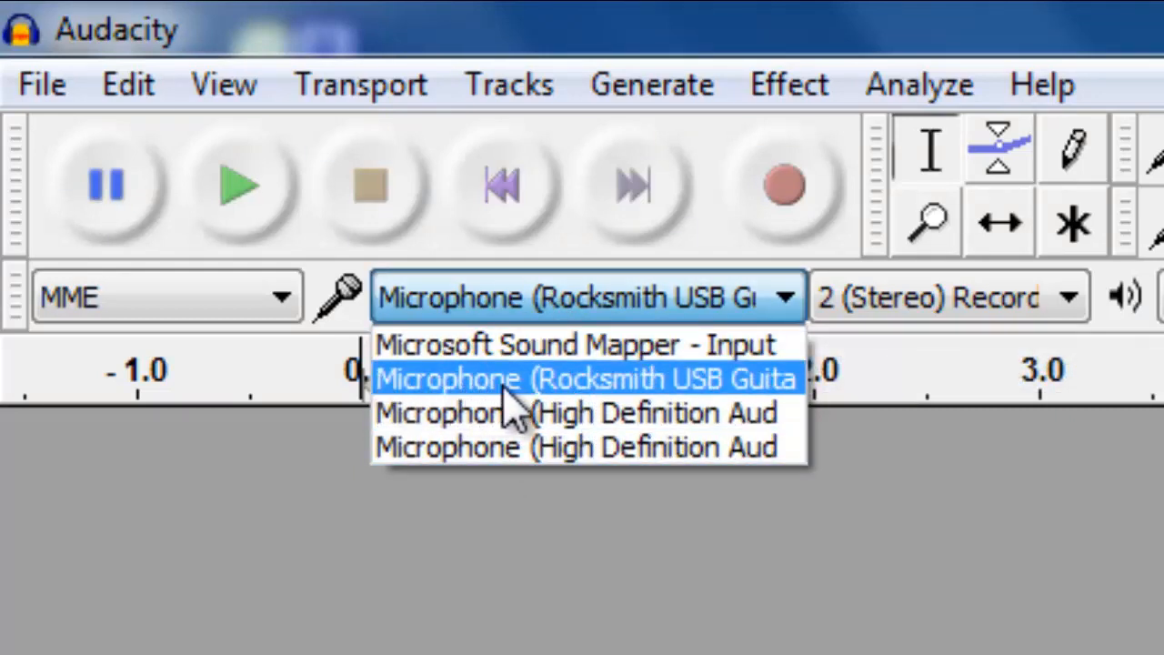
click(587, 380)
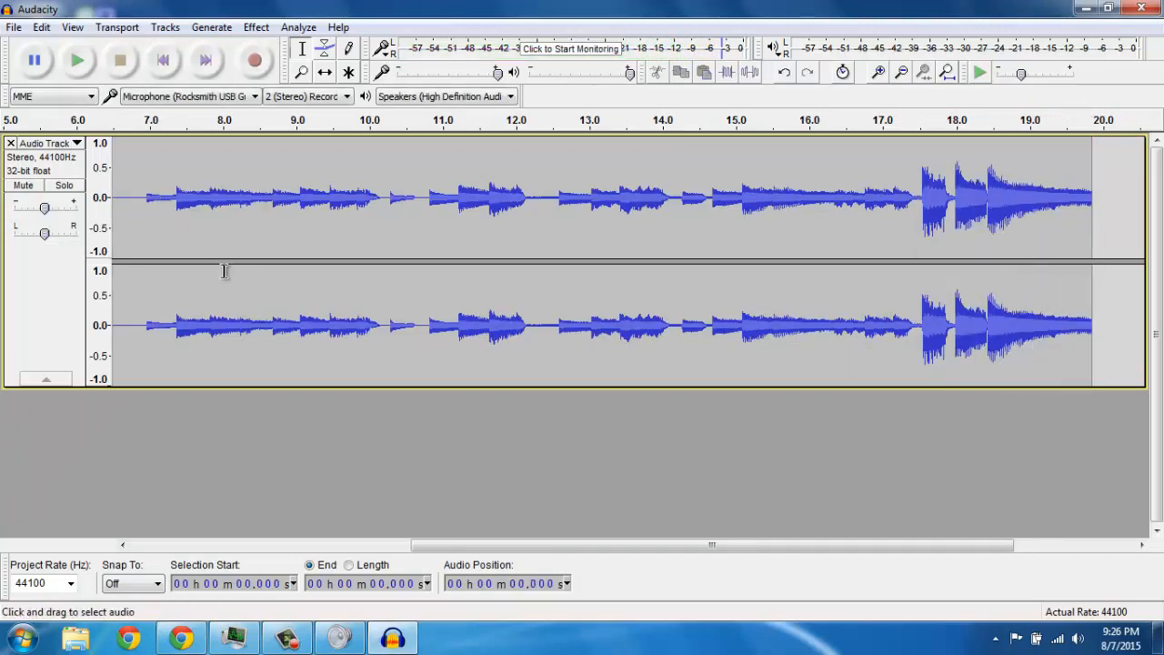
mouse_move(187, 200)
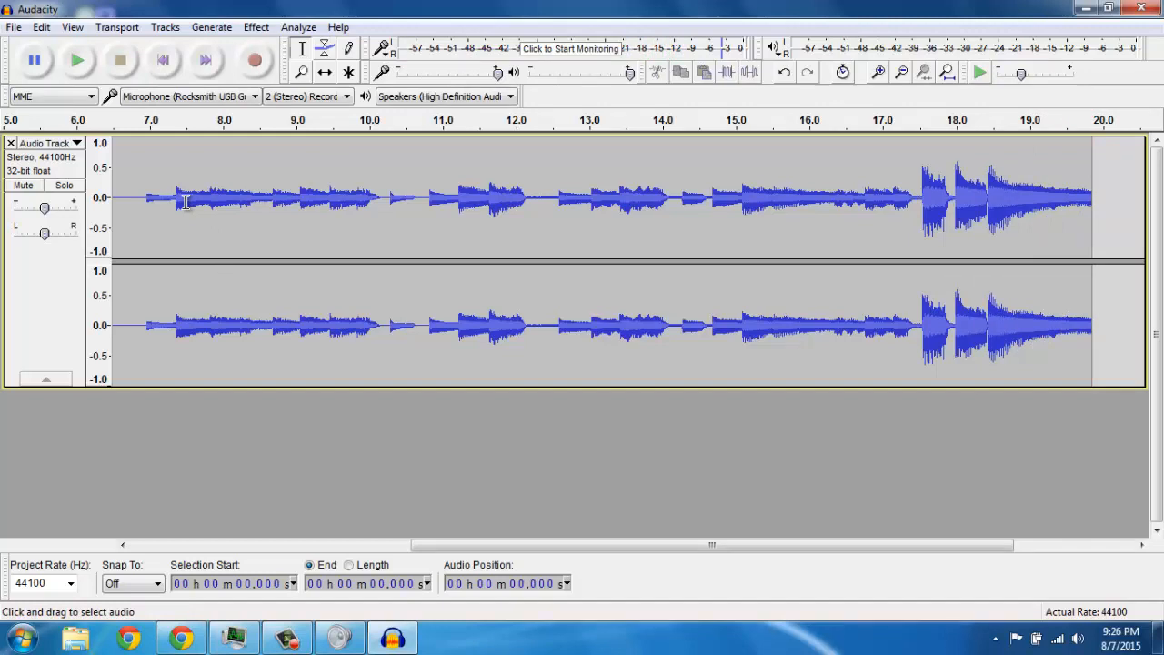
mouse_move(163, 313)
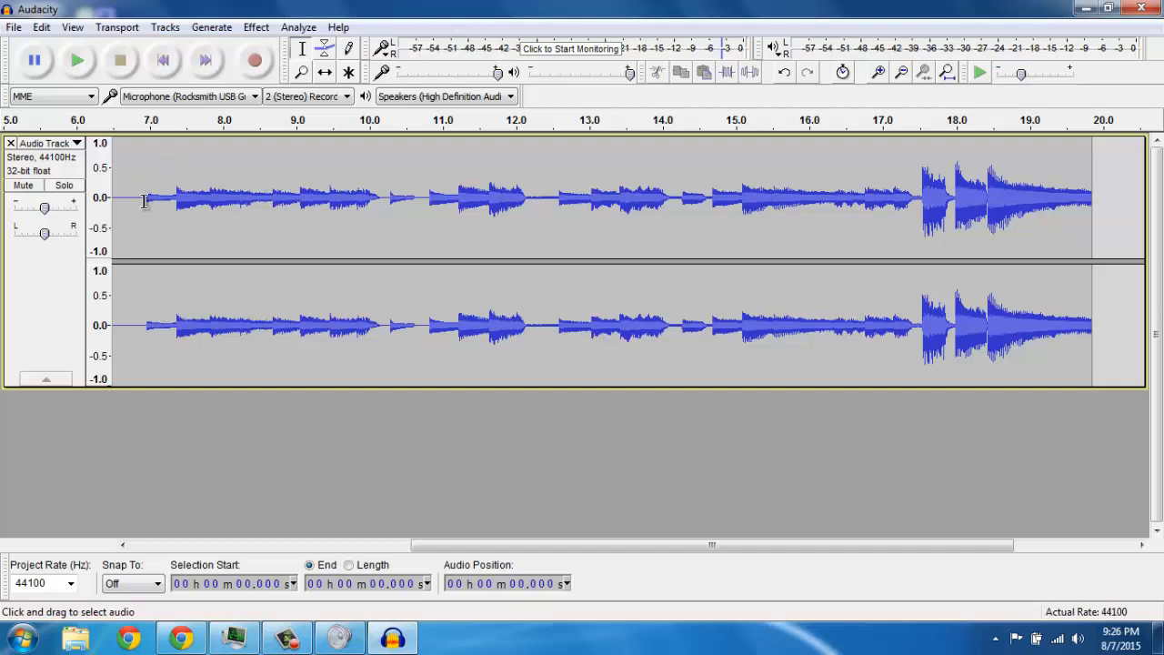
- Place the start point about 6.9 seconds into the recorded guitar track
click(143, 200)
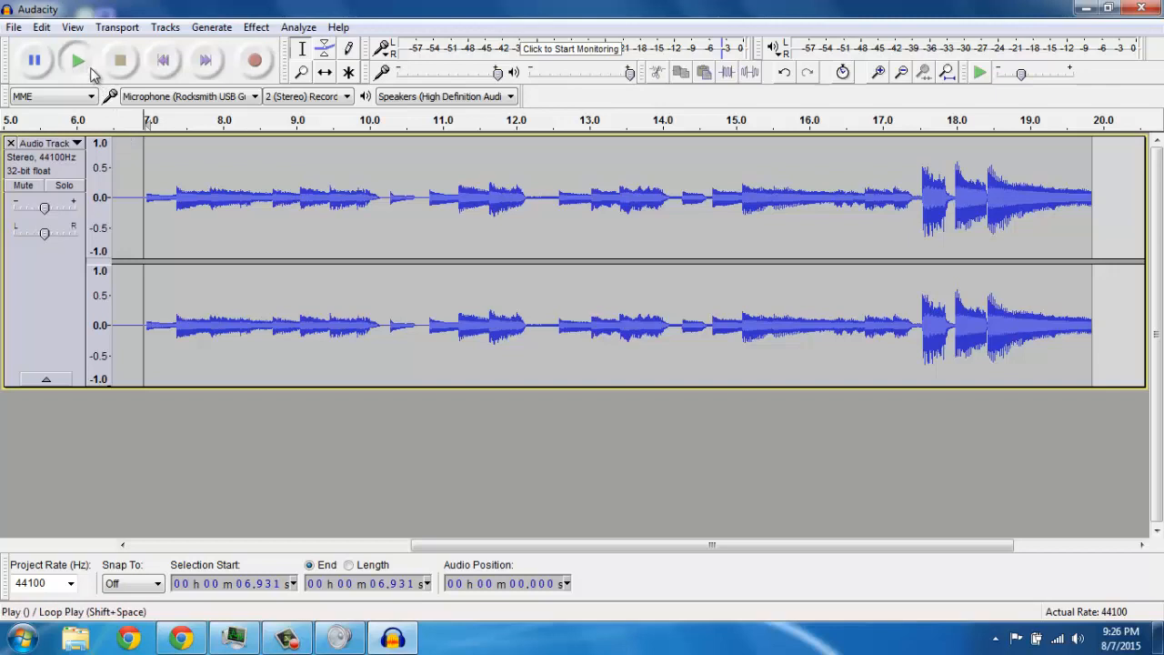
- Play the guitar recording from the 6.9-second point, then stop it
click(78, 60)
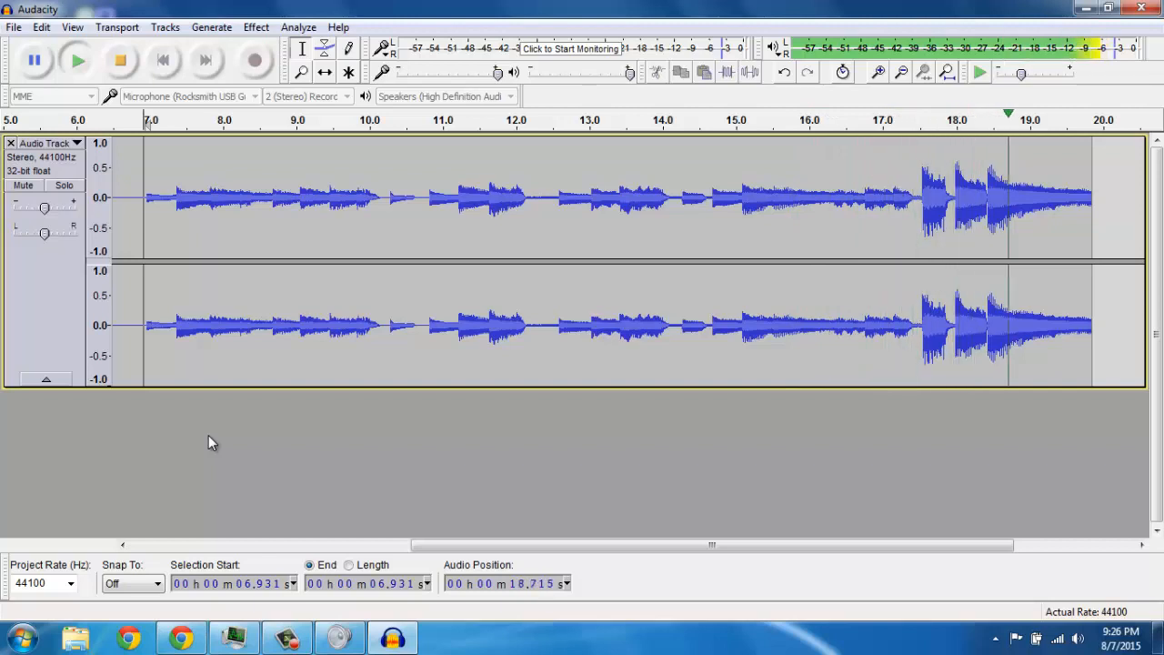
click(34, 60)
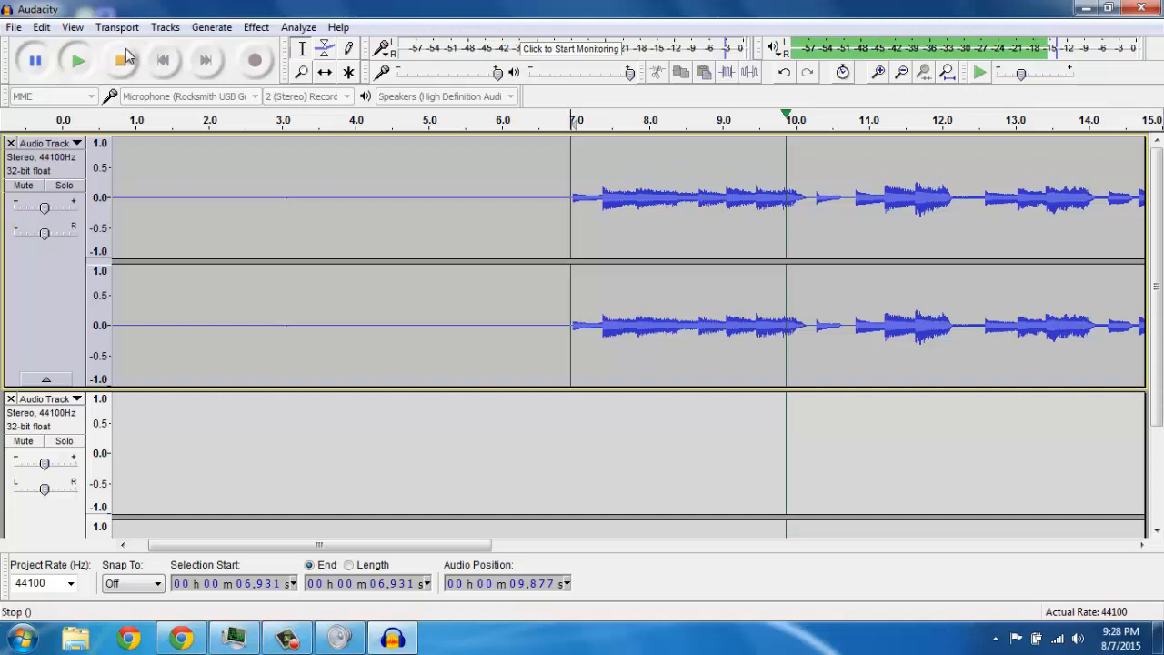
click(123, 60)
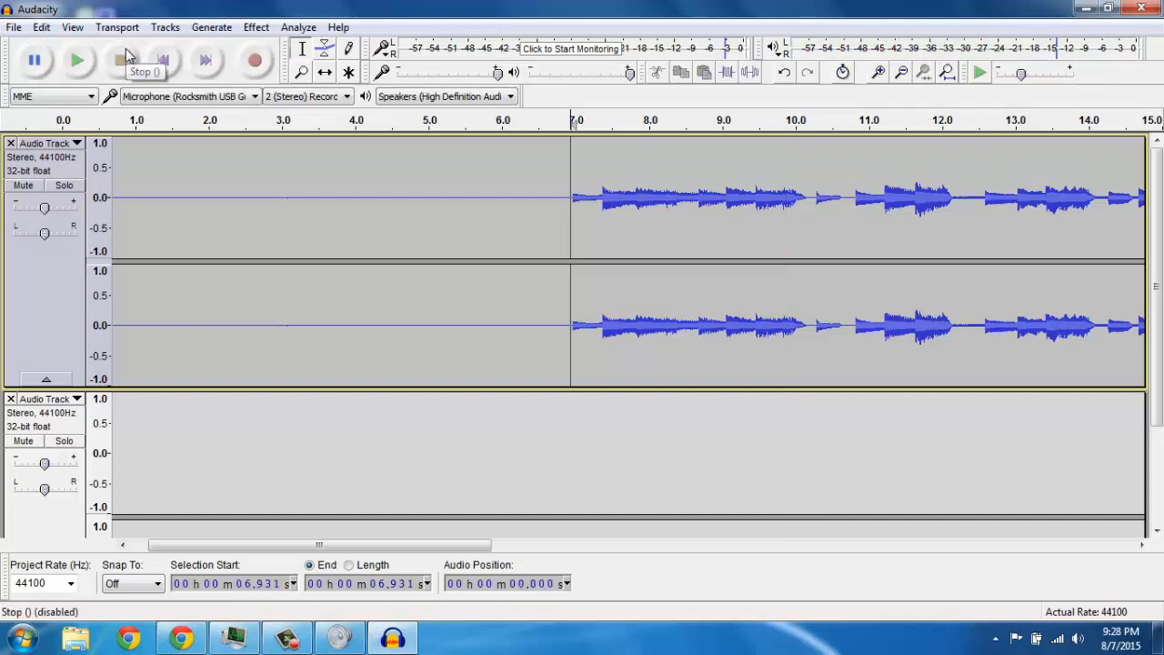